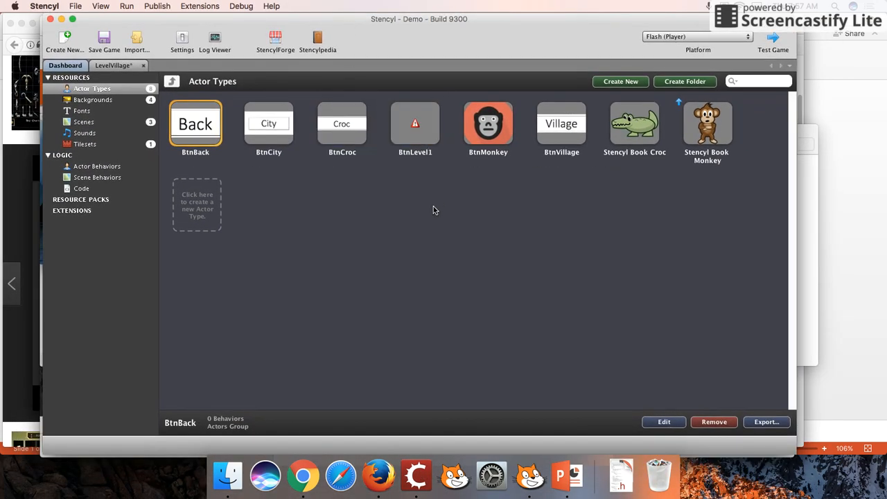
pyautogui.moveTo(352, 213)
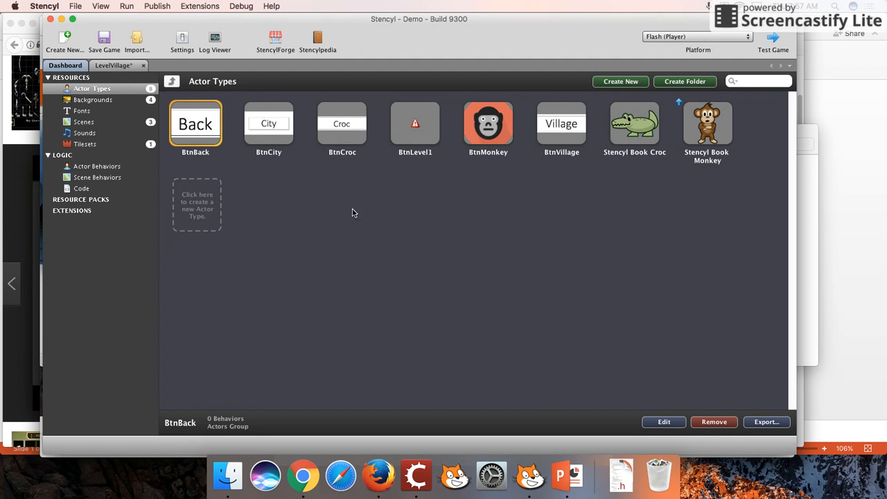
pyautogui.moveTo(336, 207)
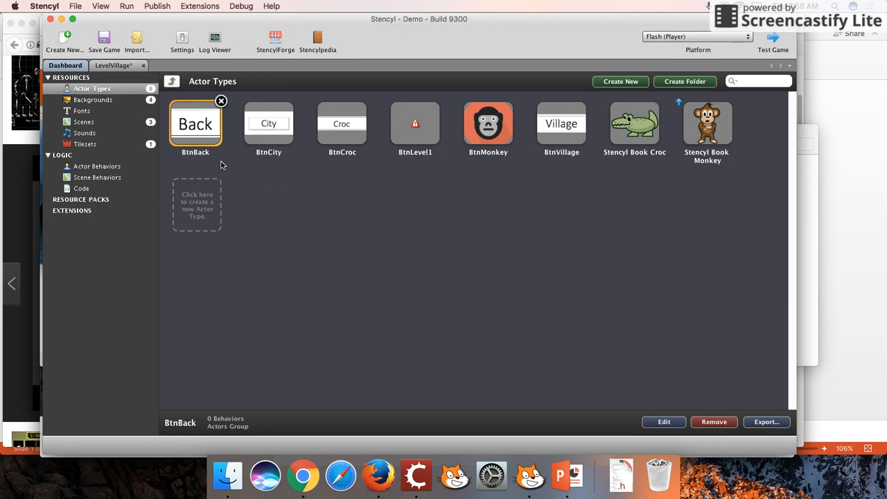
pyautogui.moveTo(136, 111)
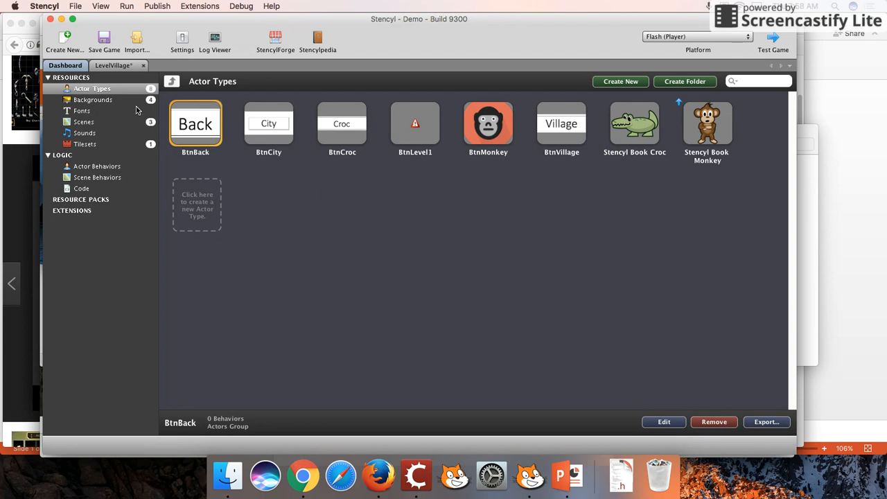
pyautogui.moveTo(133, 102)
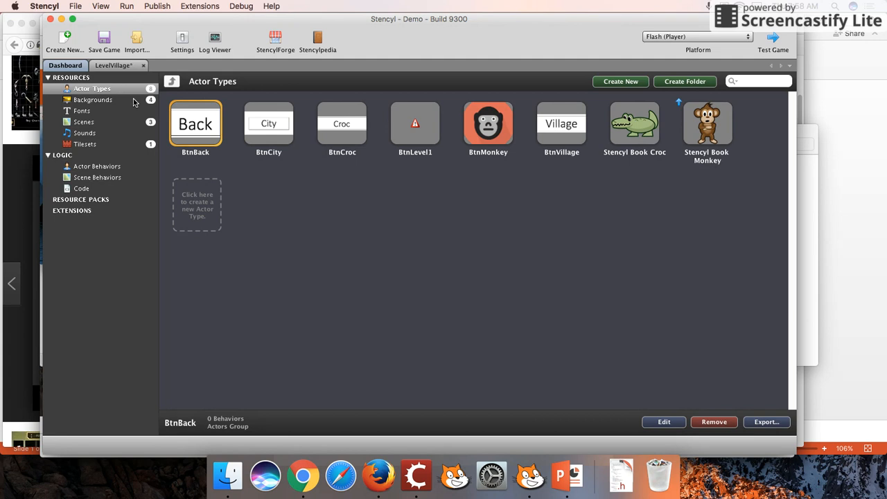
# Step: Browse Backgrounds then Scenes, showing LevelCity, LevelVillage and MenuSelect
pyautogui.click(93, 100)
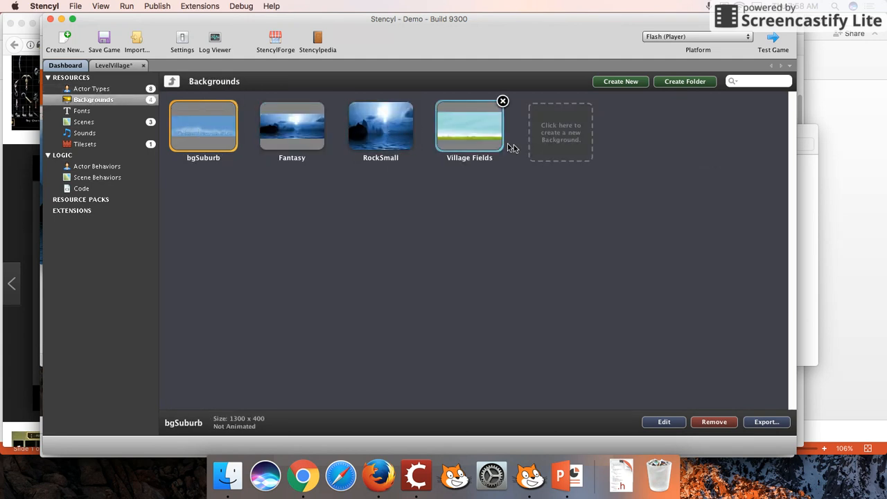
pyautogui.click(83, 122)
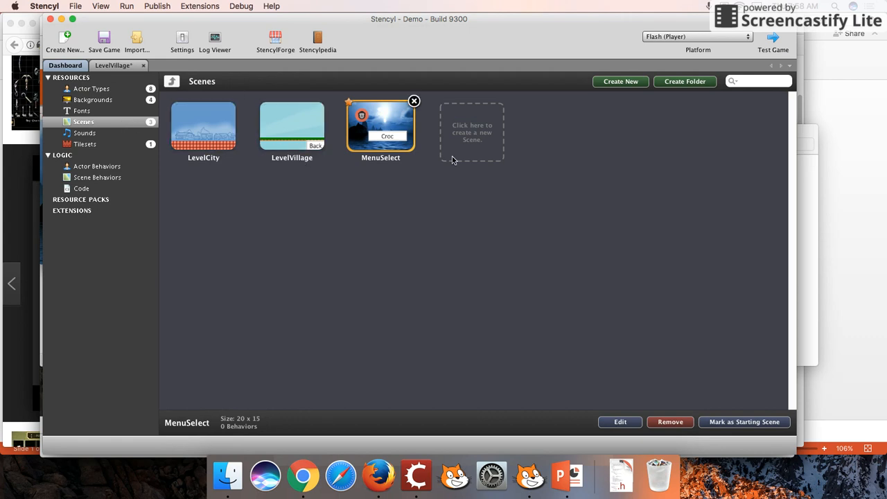
pyautogui.click(291, 126)
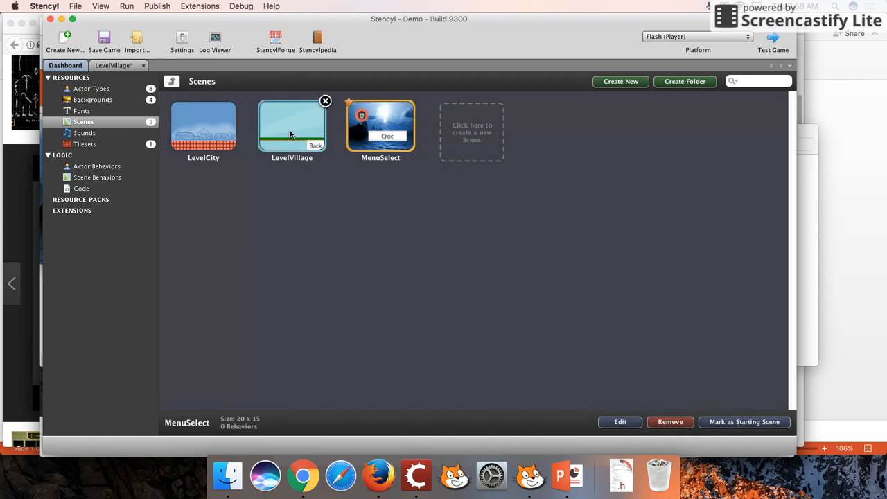
pyautogui.moveTo(324, 130)
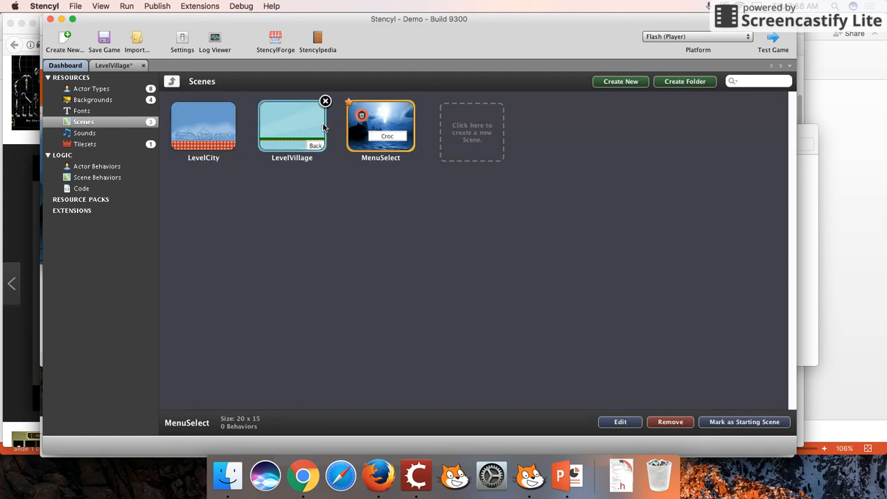
pyautogui.moveTo(297, 125)
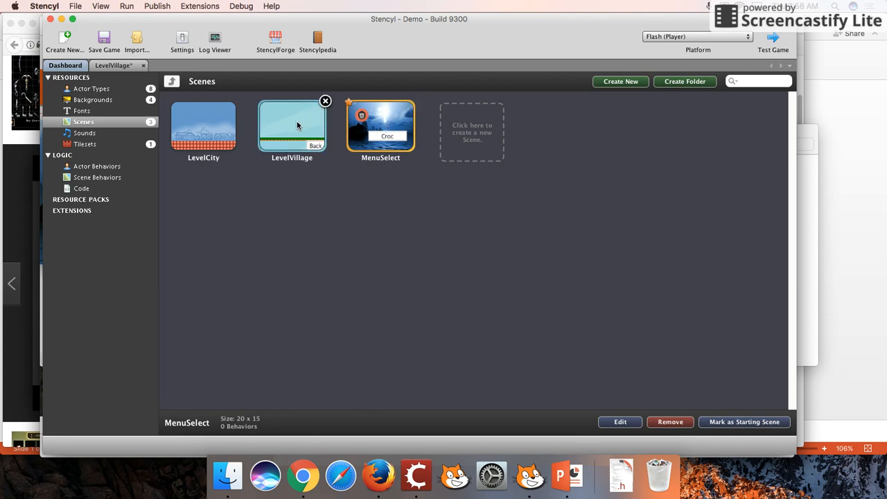
pyautogui.moveTo(306, 126)
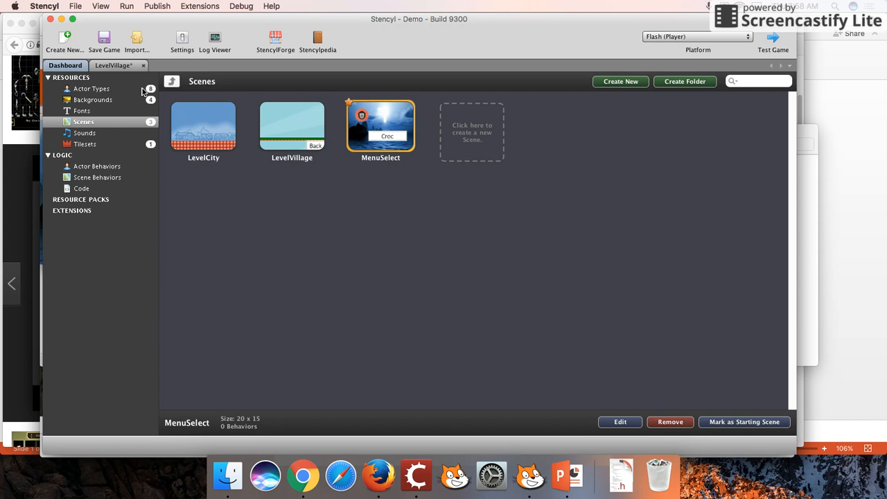
# Step: Create a new actor type named BtnInventory
pyautogui.click(92, 89)
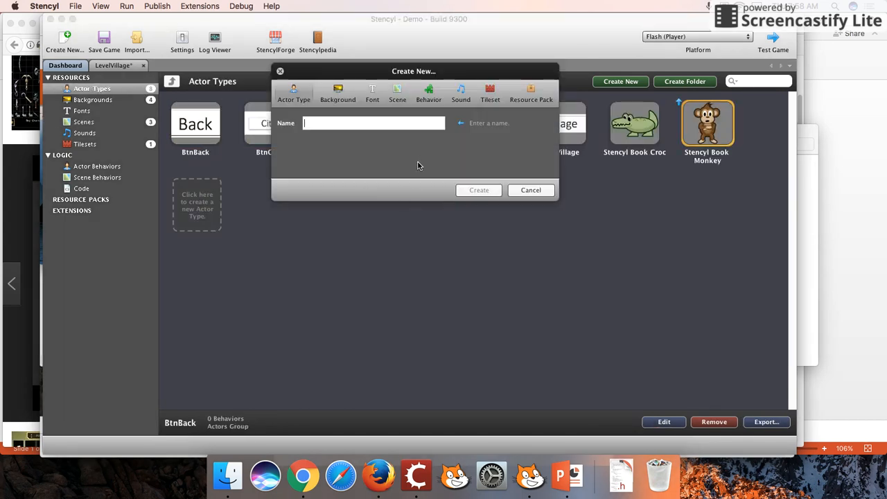
pyautogui.write('BtnInventi')
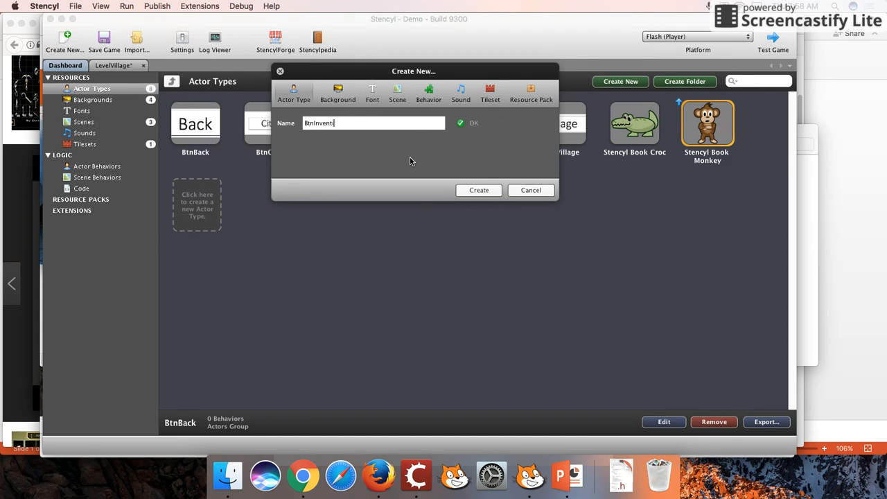
pyautogui.click(480, 190)
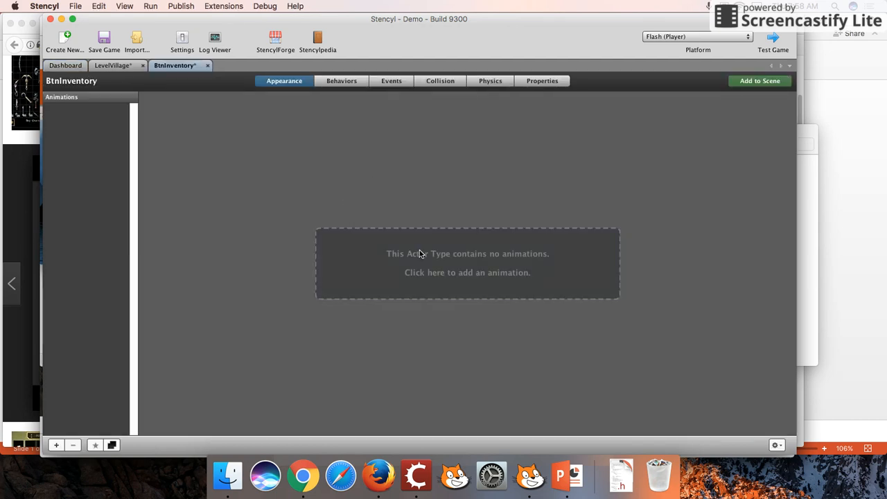
# Step: Add an animation to BtnInventory and browse Desktop and Downloads for the frame image
pyautogui.click(467, 263)
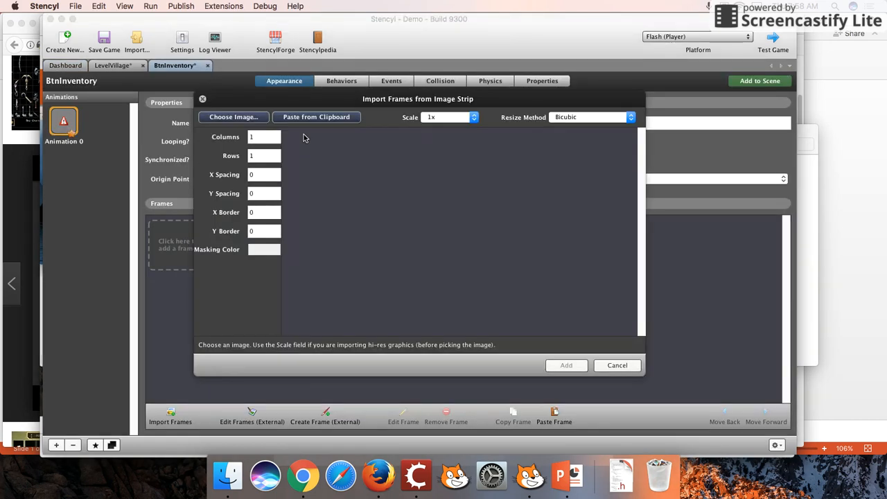
pyautogui.moveTo(406, 183)
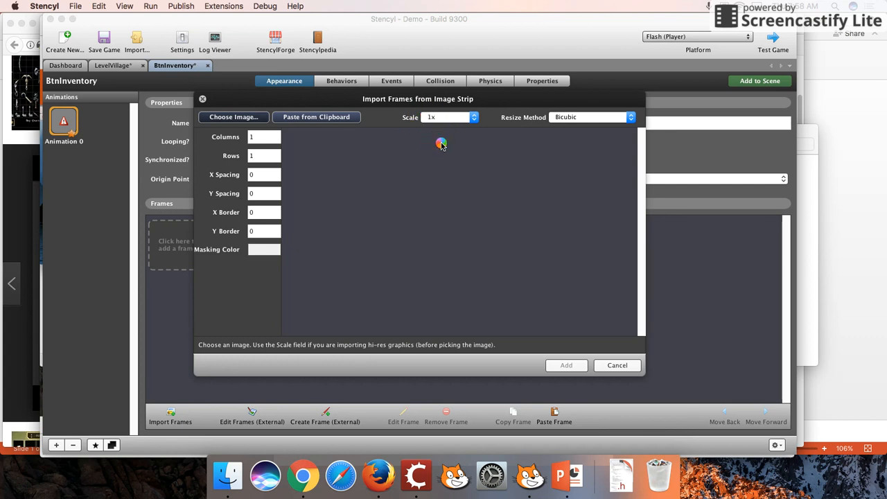
pyautogui.click(233, 116)
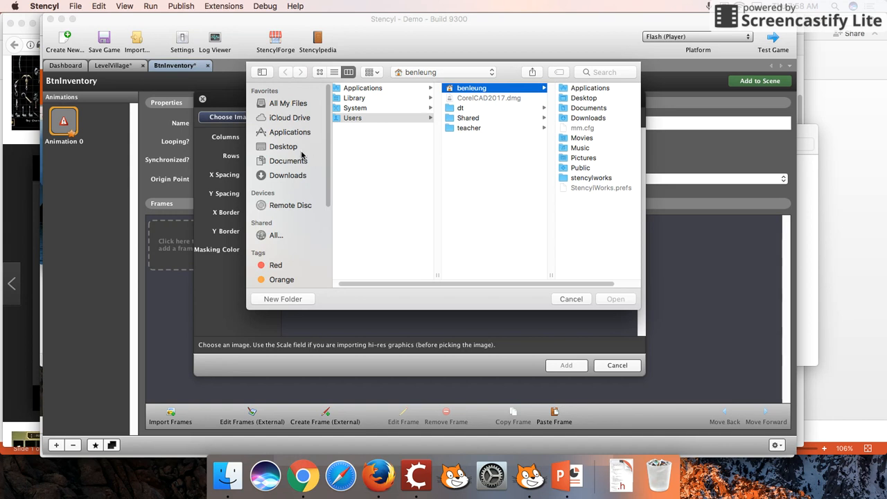
pyautogui.click(282, 147)
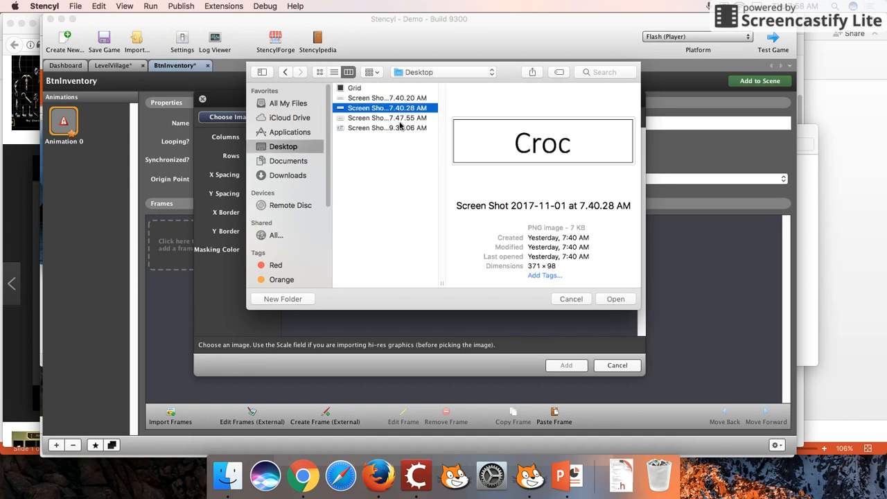
pyautogui.click(387, 128)
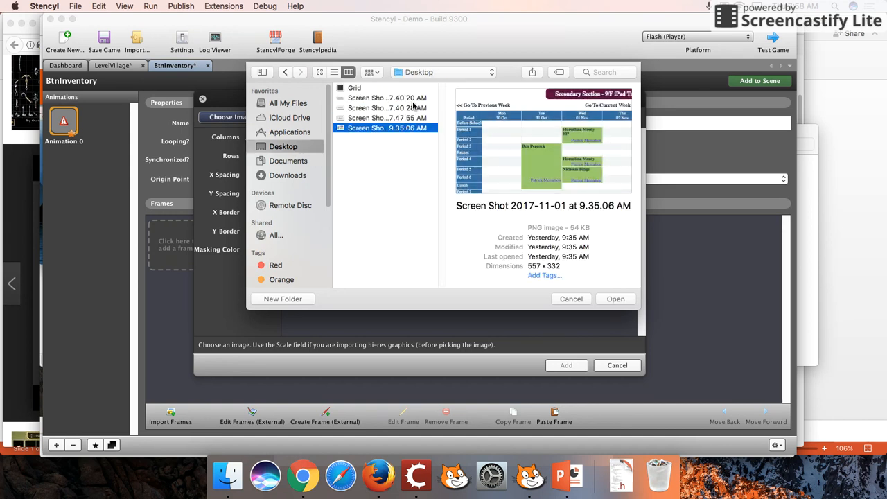
pyautogui.click(288, 175)
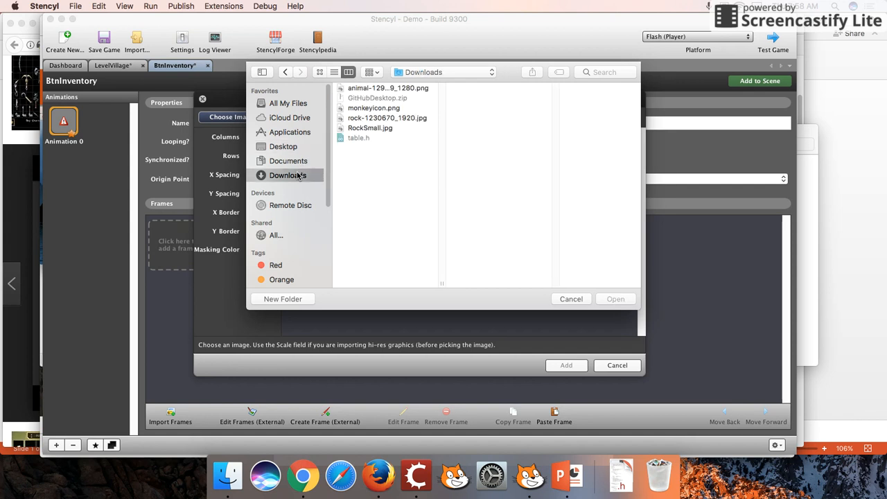
pyautogui.click(567, 475)
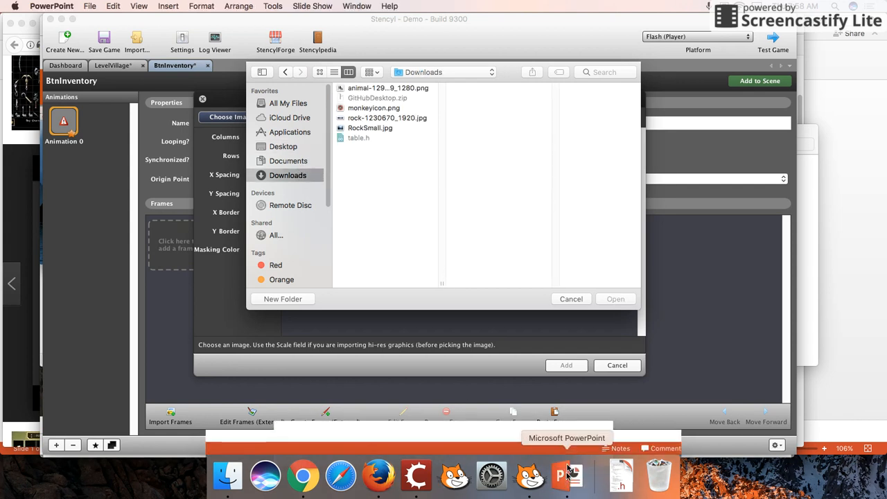
pyautogui.click(567, 475)
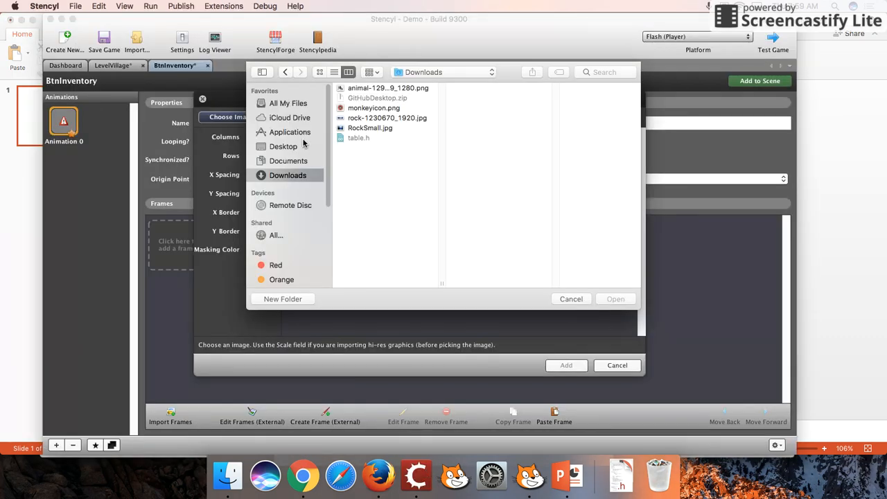
# Step: Import the Inventory button screenshot from Desktop as the animation's frame
pyautogui.click(283, 147)
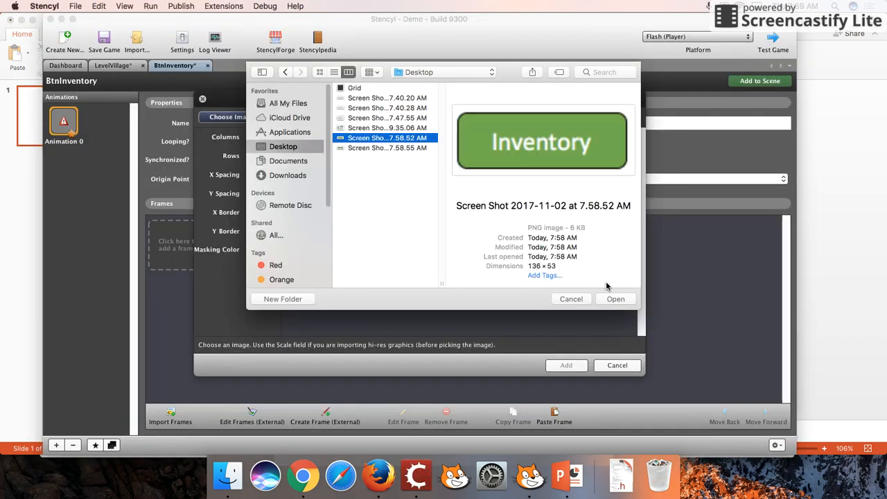
pyautogui.click(616, 300)
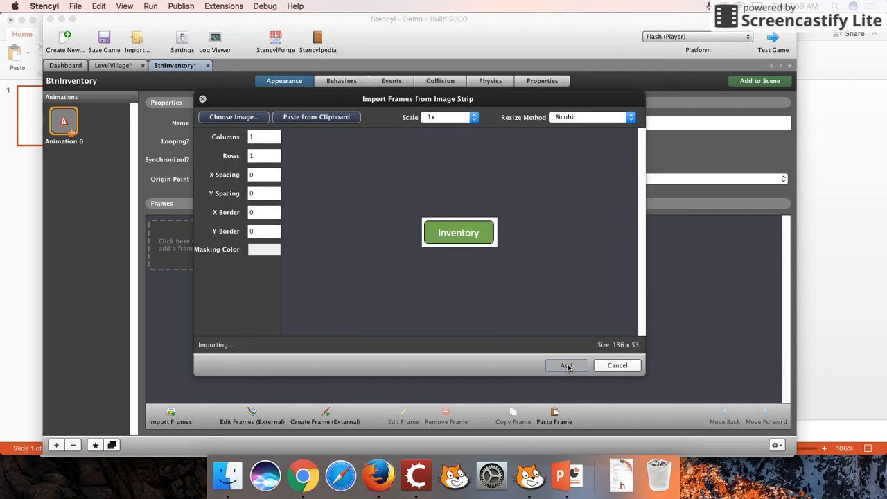
pyautogui.click(566, 366)
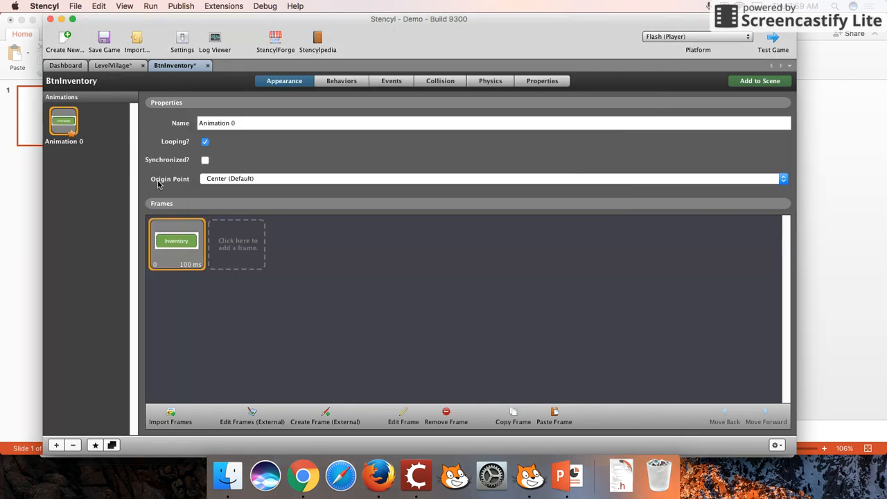
# Step: Create a new actor type named BtnBackToGame from the Dashboard
pyautogui.click(64, 65)
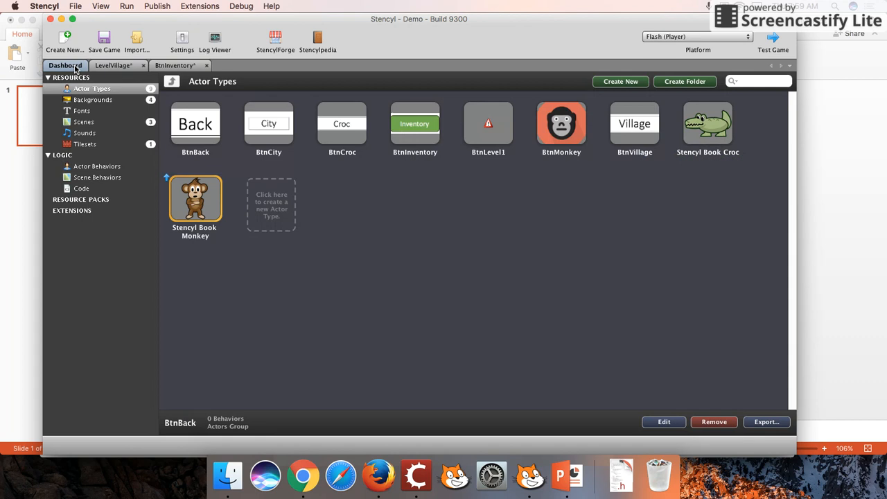
pyautogui.click(622, 81)
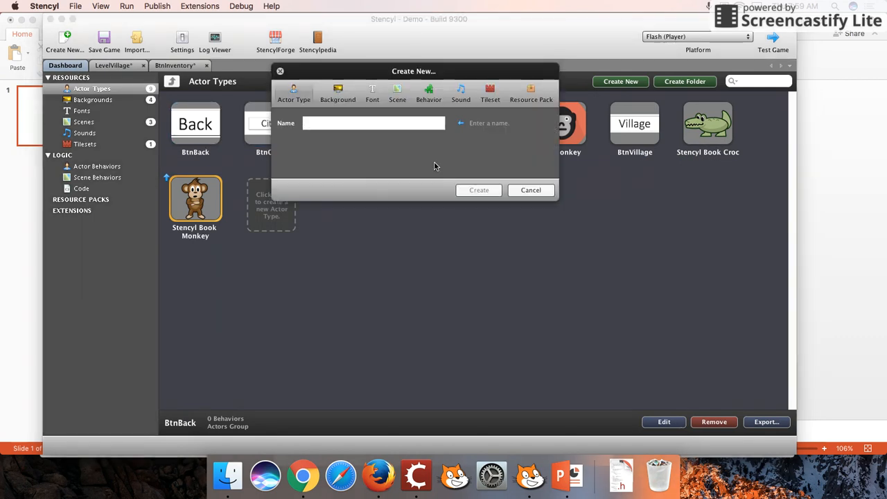
pyautogui.write('BtnBackToGame')
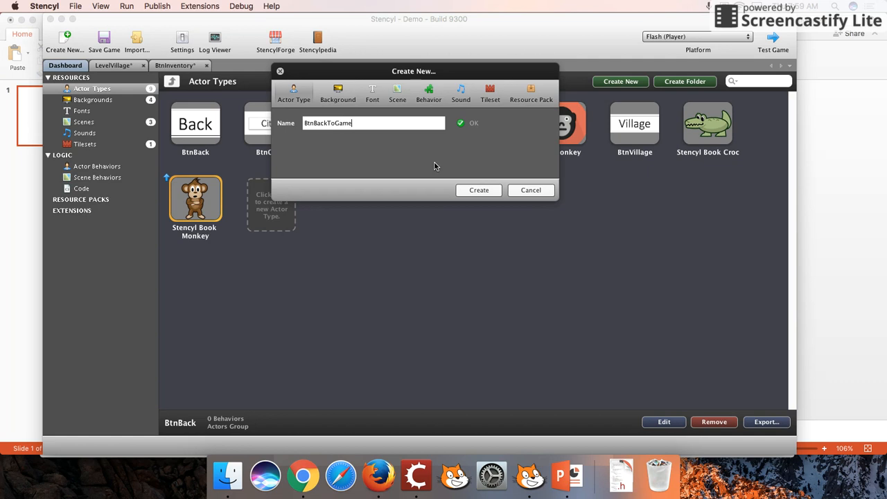
pyautogui.click(478, 190)
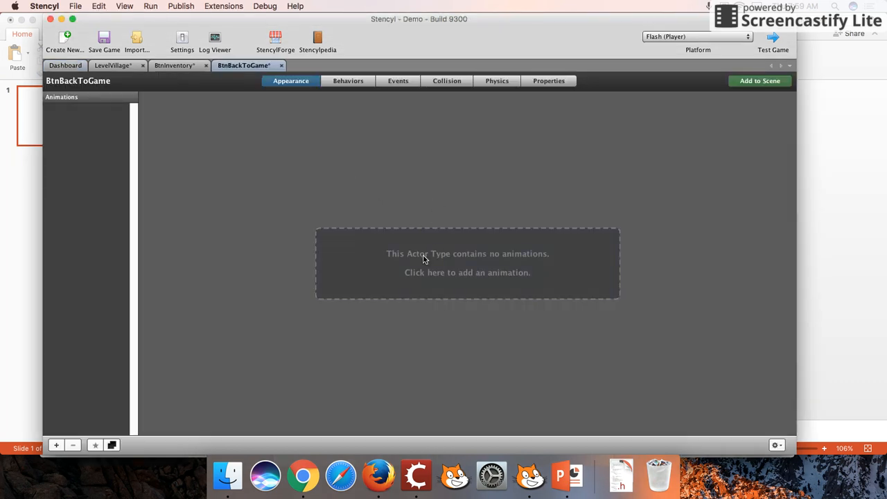
# Step: Give BtnBackToGame an animation with the Back button screenshot as its frame, then return to LevelVillage
pyautogui.click(467, 263)
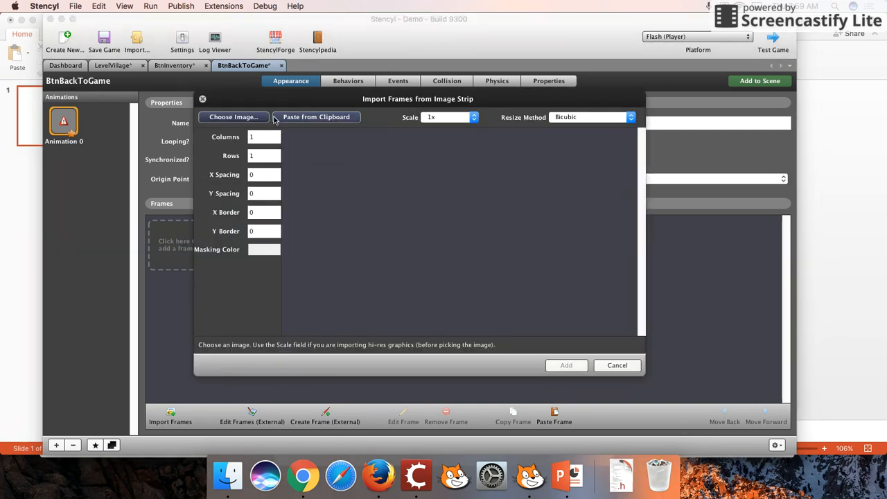
pyautogui.click(233, 117)
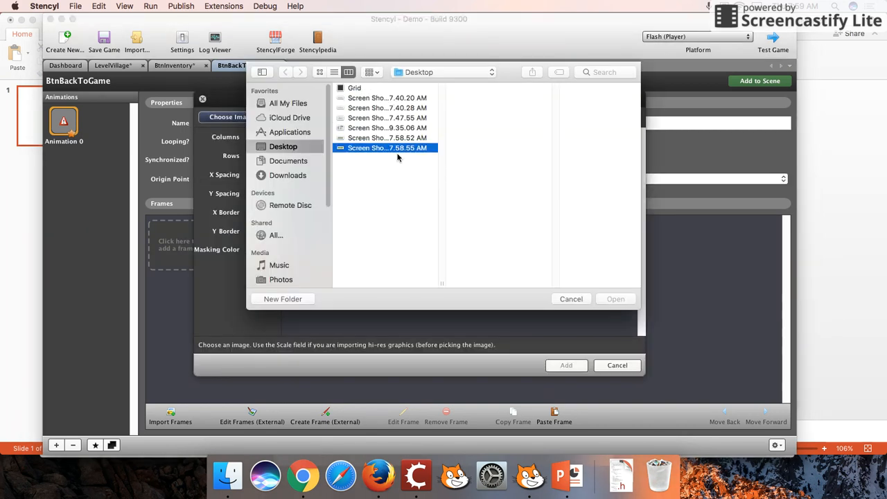
pyautogui.click(615, 299)
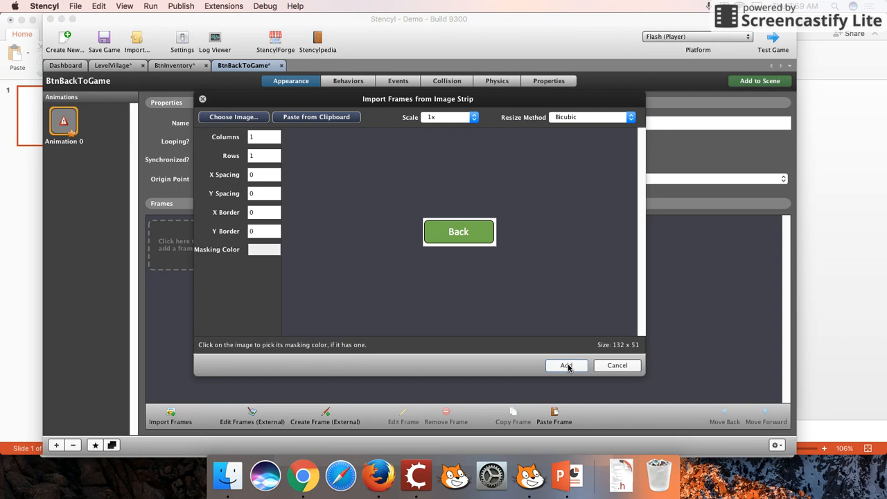
pyautogui.click(566, 366)
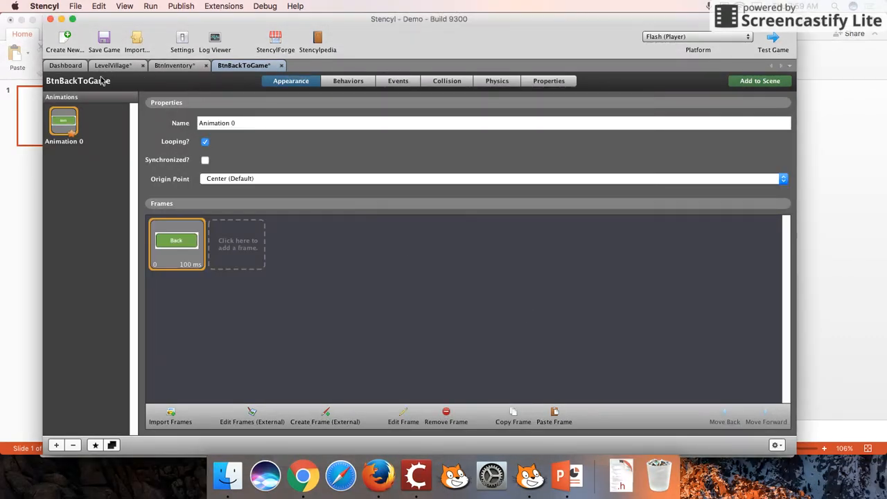
pyautogui.click(113, 65)
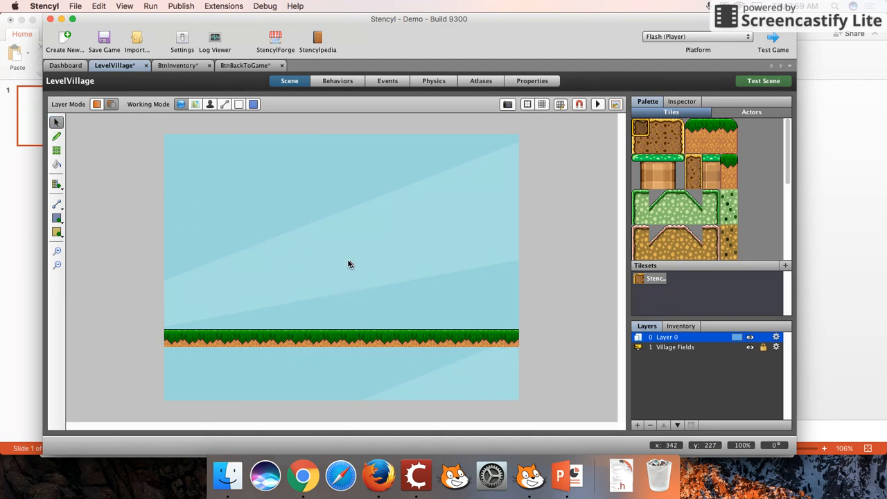
# Step: Place a BtnInventory actor at LevelVillage's bottom-right and return to the Dashboard
pyautogui.click(751, 111)
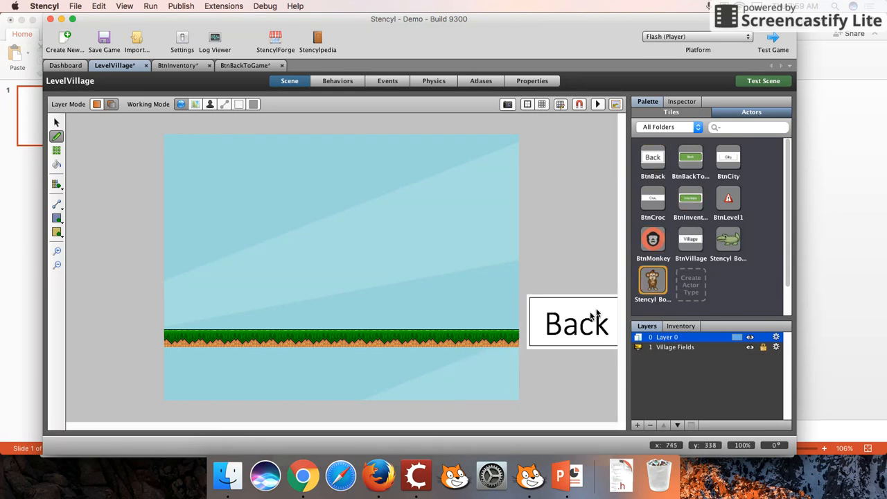
pyautogui.click(691, 199)
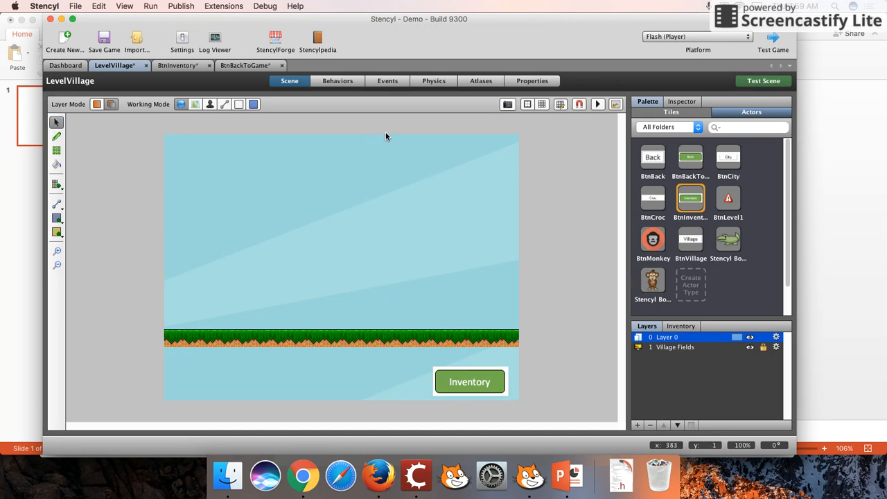
pyautogui.moveTo(516, 409)
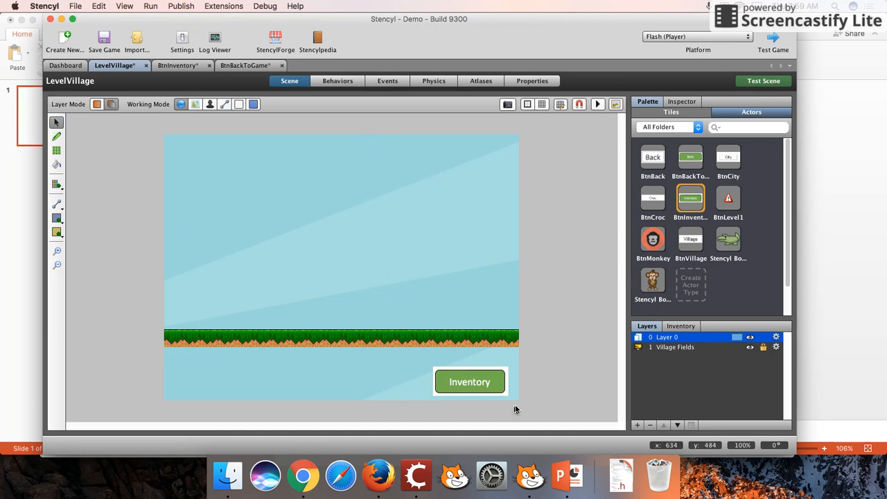
pyautogui.click(65, 65)
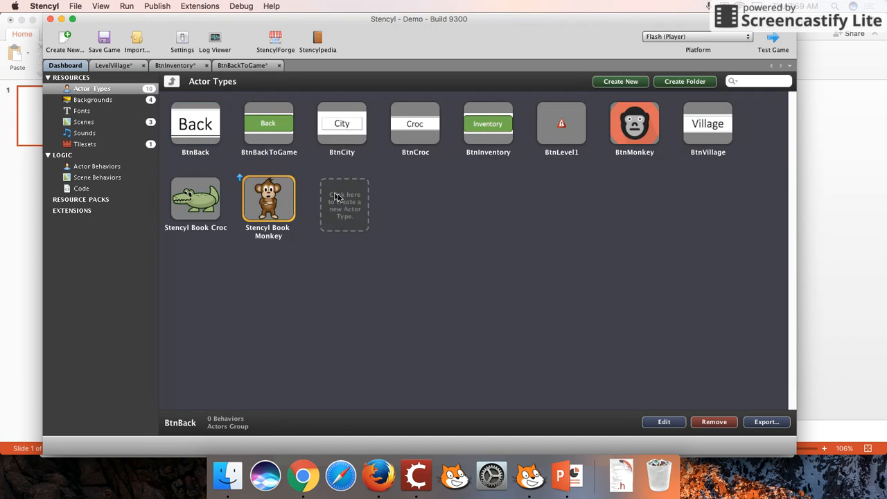
# Step: Create a new default-size scene named Inventory, then head back to the Dashboard
pyautogui.click(84, 122)
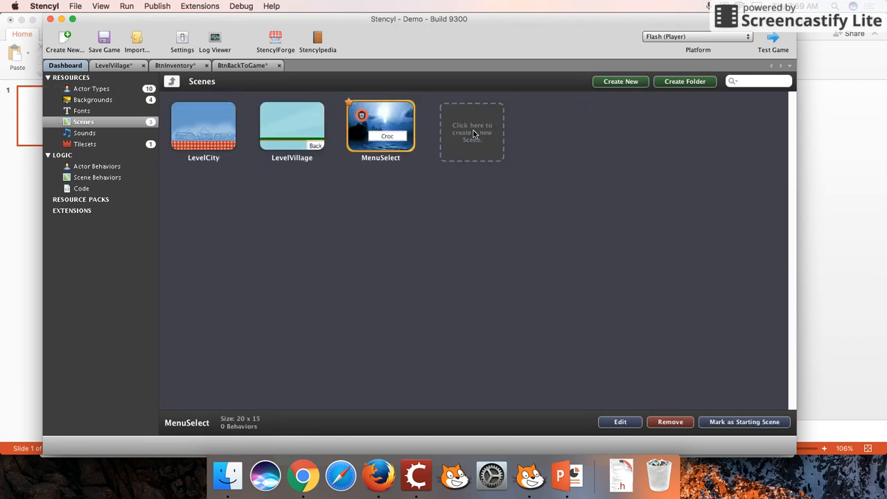
pyautogui.click(620, 81)
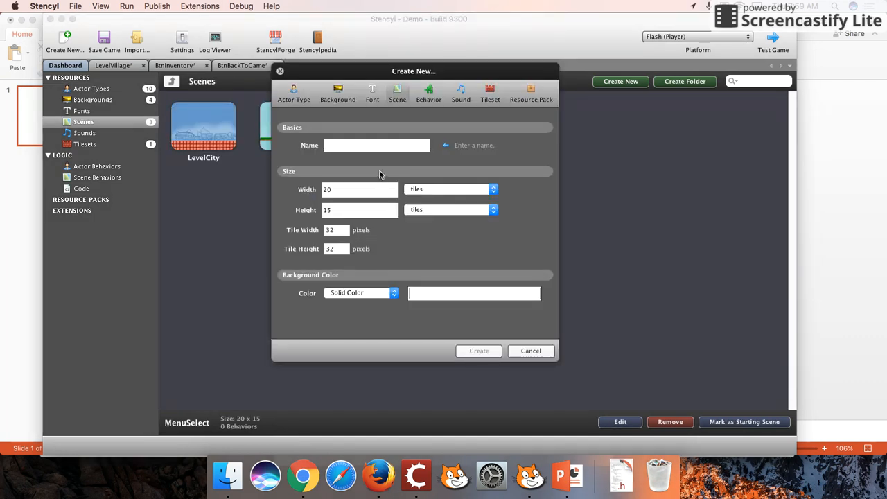
pyautogui.write('Inventor')
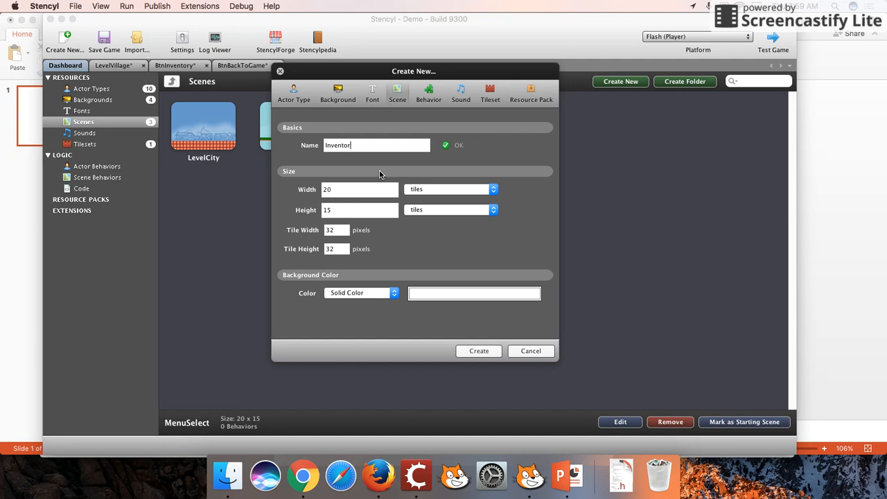
pyautogui.click(478, 351)
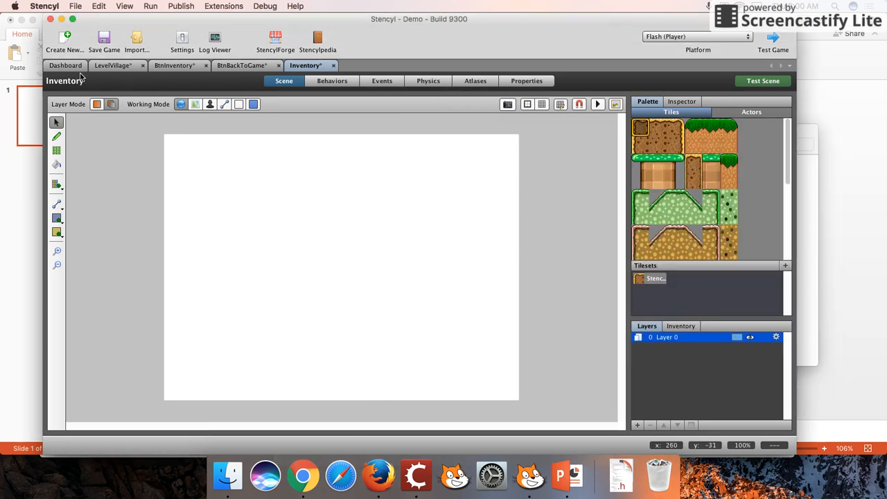
pyautogui.click(64, 65)
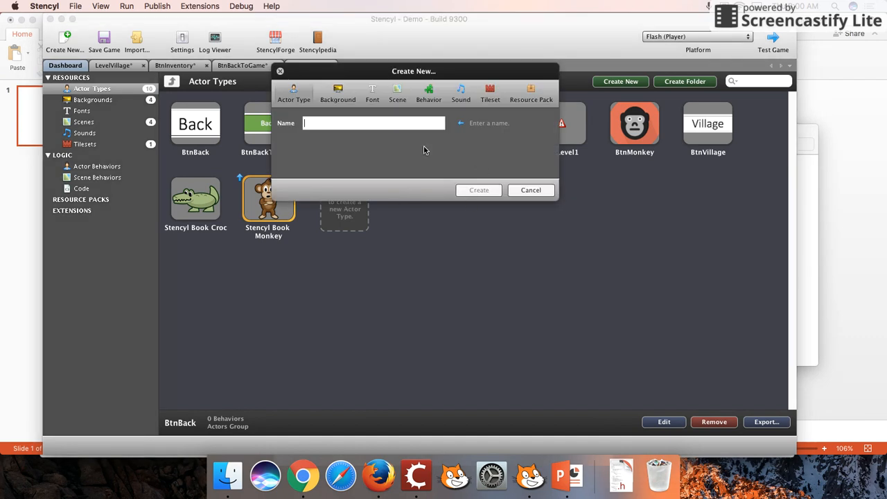
# Step: Create the Grid actor type with the Grid image as its animation frame, then return to the Inventory scene
pyautogui.write('Grid')
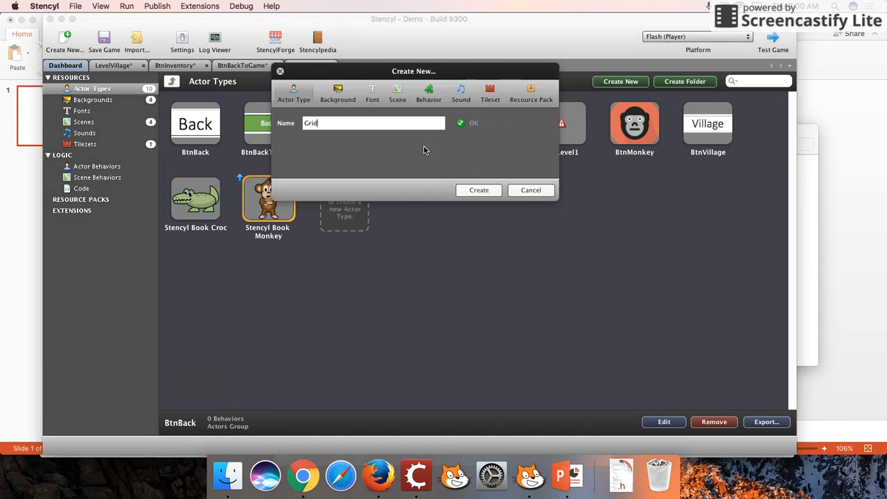
pyautogui.click(480, 190)
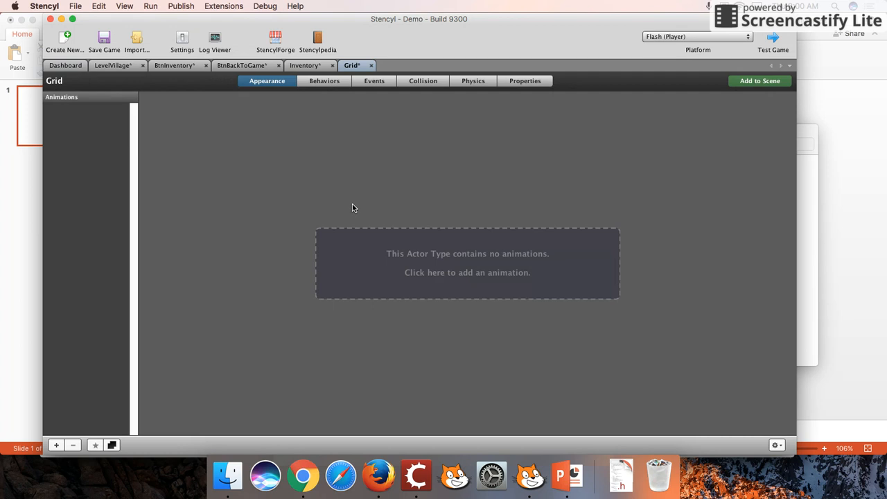
pyautogui.click(467, 271)
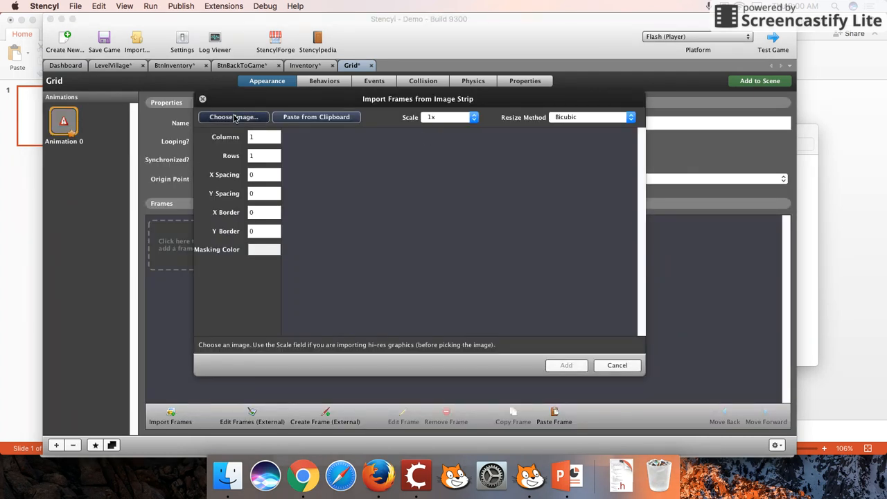
pyautogui.click(233, 117)
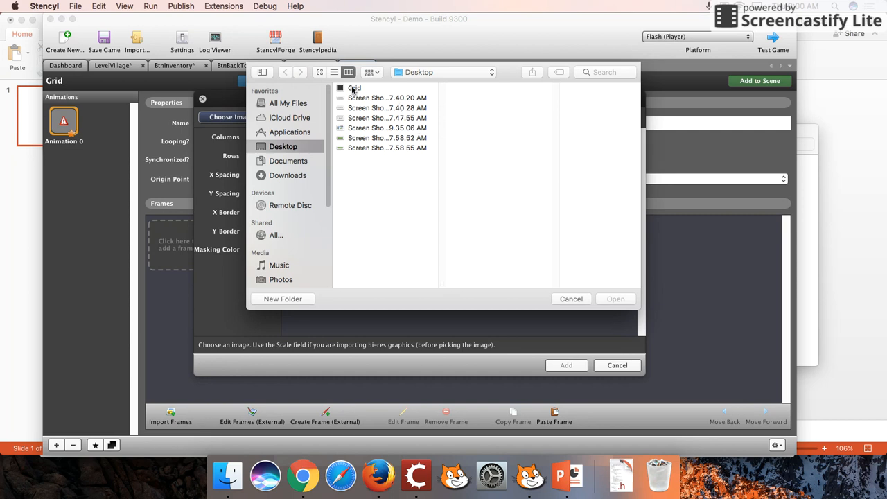
pyautogui.click(615, 299)
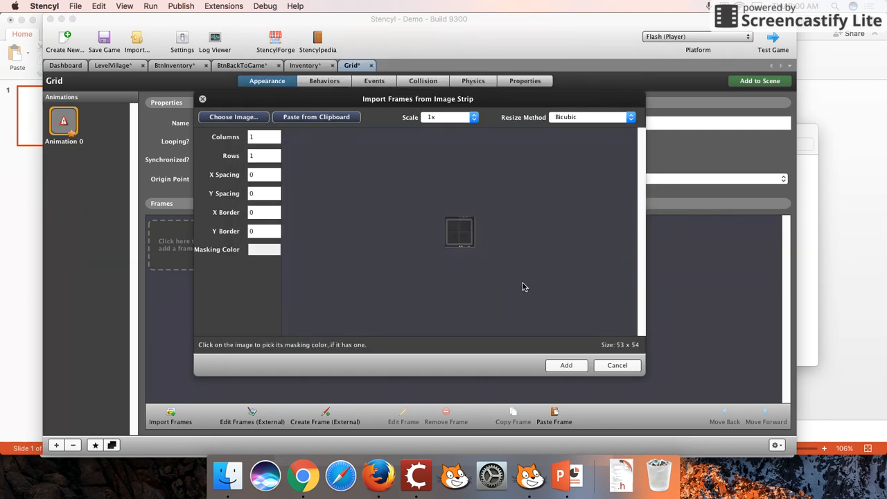
pyautogui.click(565, 366)
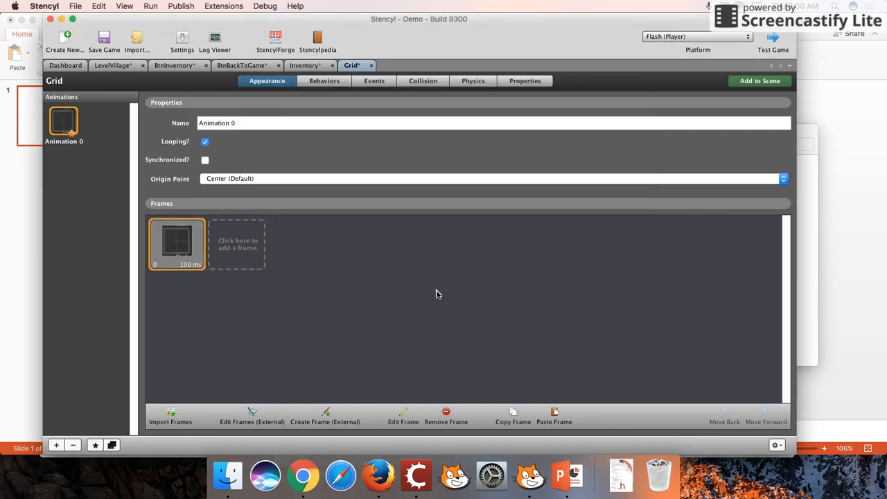
pyautogui.click(305, 65)
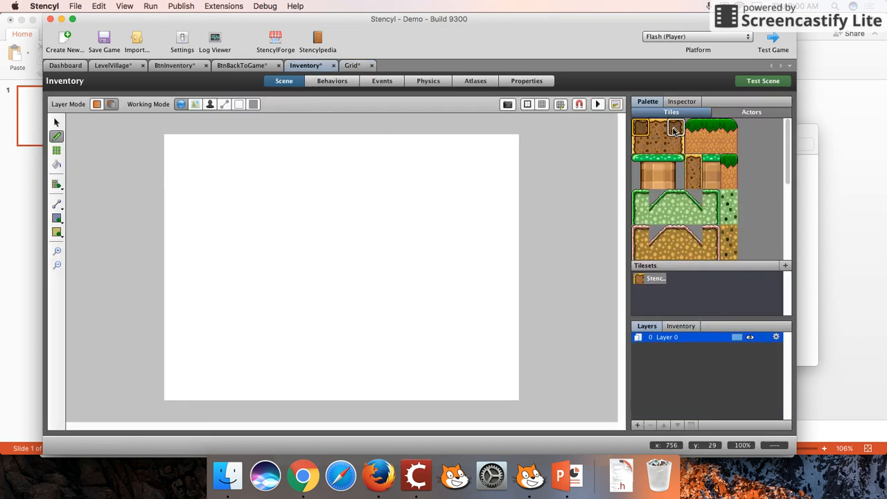
# Step: Drag a Grid slot actor from the Actors palette into the Inventory scene
pyautogui.click(751, 111)
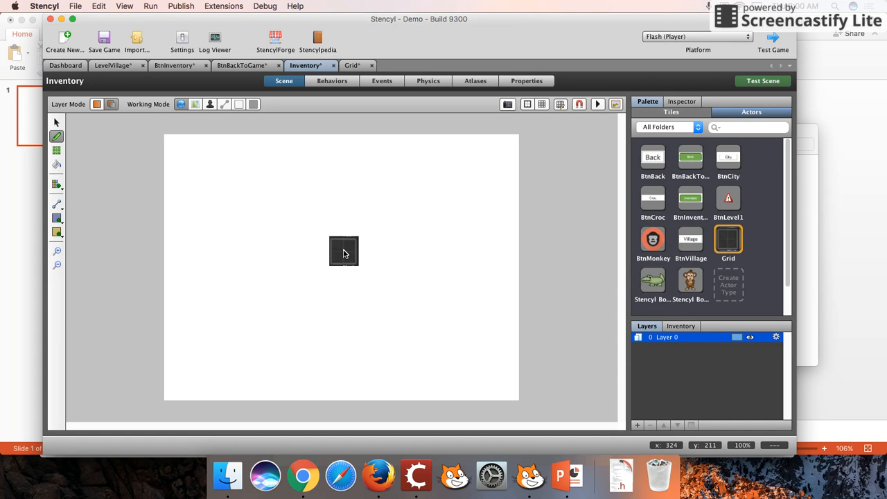
pyautogui.moveTo(344, 251); pyautogui.dragTo(263, 241)
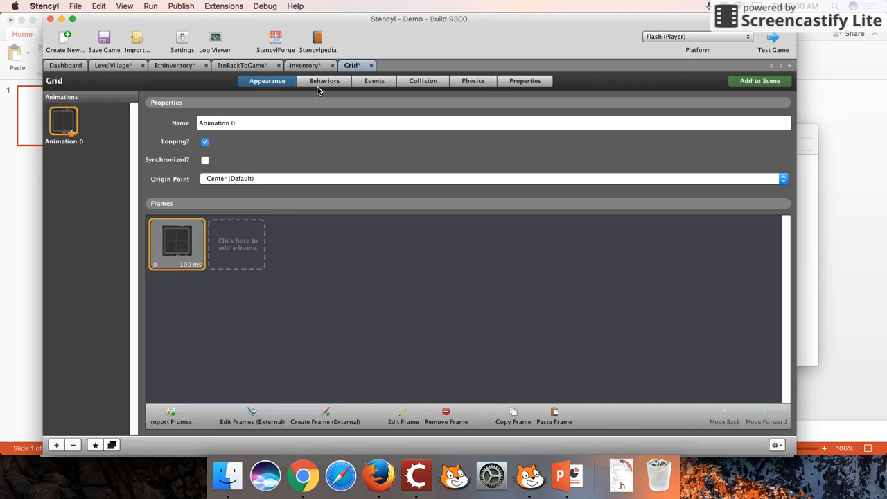
# Step: Switch between BtnBackToGame and Inventory, then open BtnBackToGame's Events editor
pyautogui.click(243, 65)
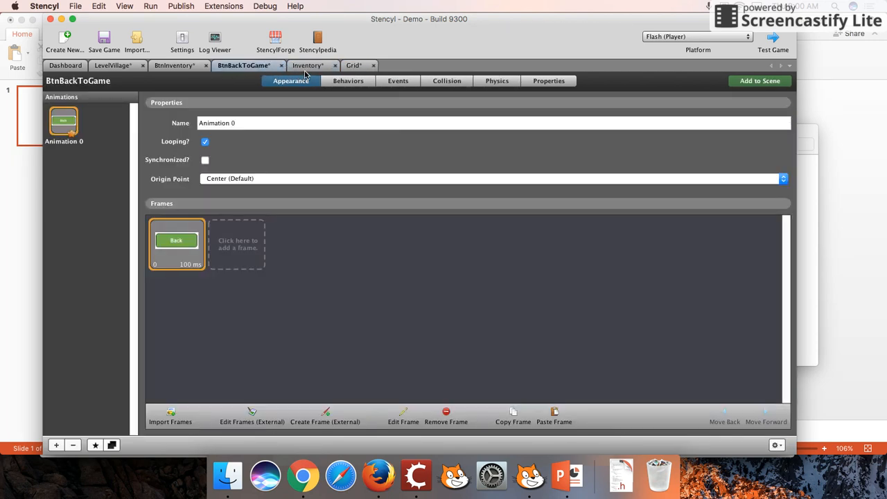
pyautogui.click(307, 65)
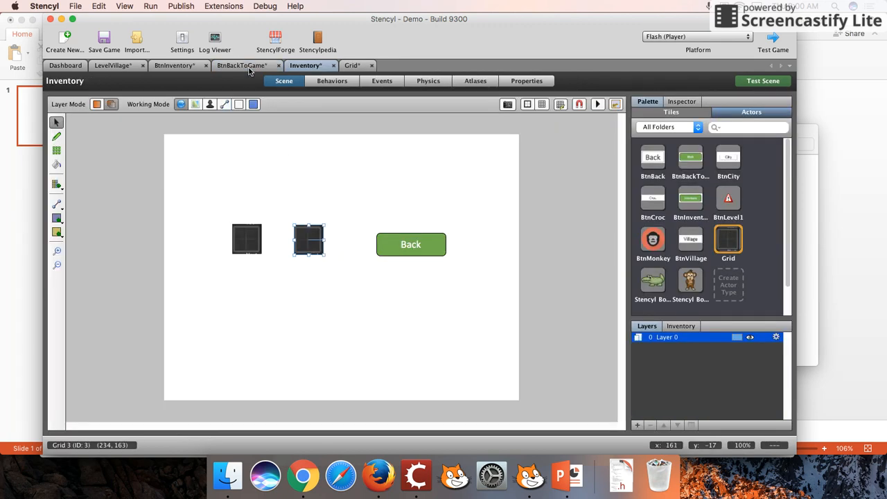
pyautogui.click(243, 66)
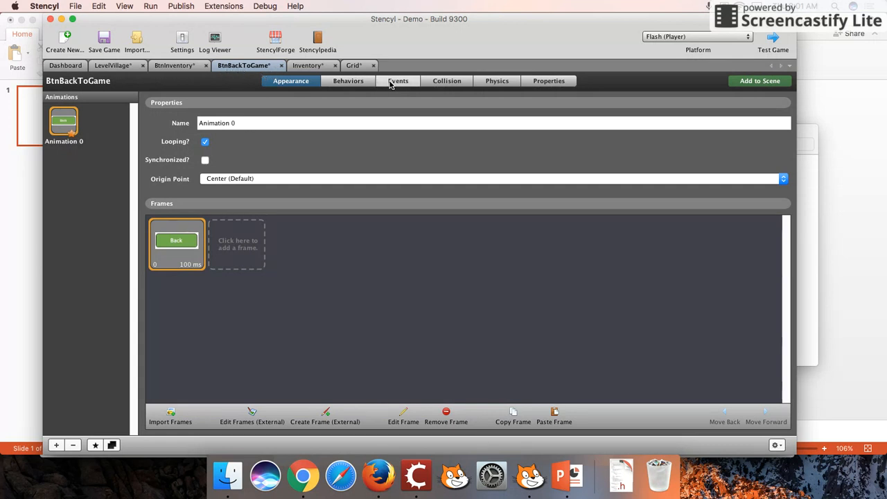
pyautogui.click(398, 80)
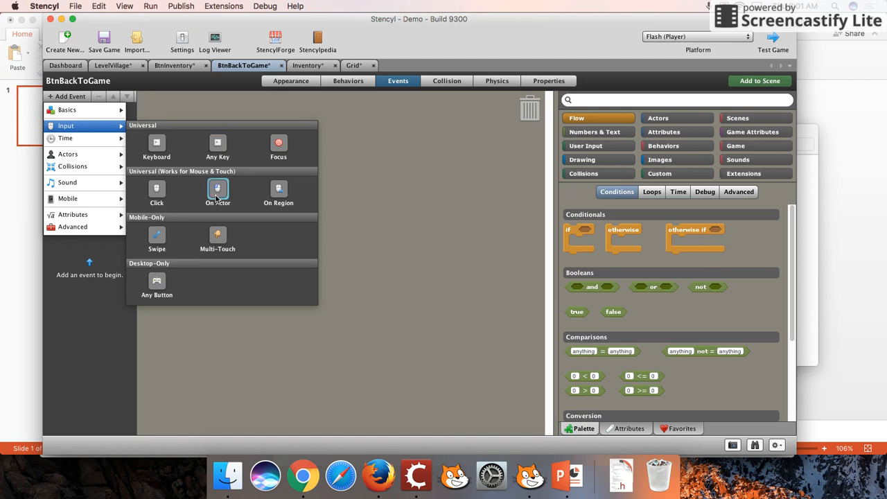
# Step: Add a mouse event to BtnBackToGame that fires when the button itself is pressed
pyautogui.click(217, 191)
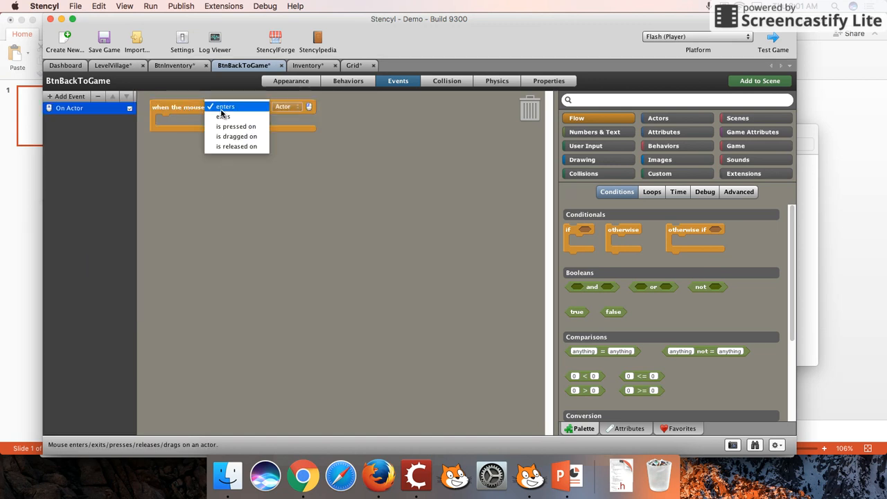
pyautogui.click(236, 126)
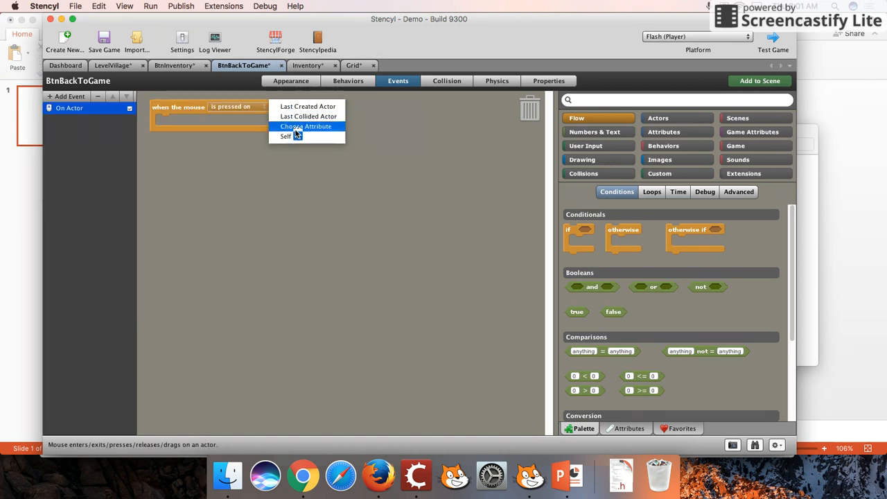
pyautogui.click(286, 136)
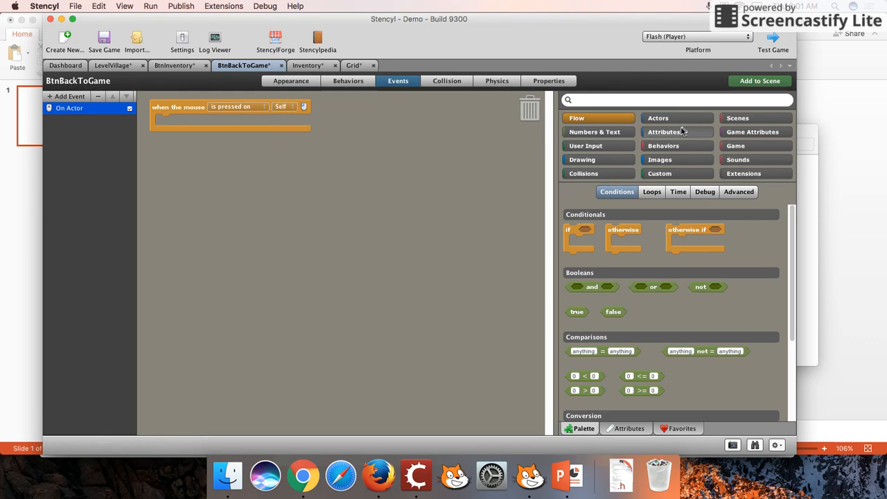
# Step: Make the press switch to the LevelVillage scene with a crossfade transition
pyautogui.click(657, 117)
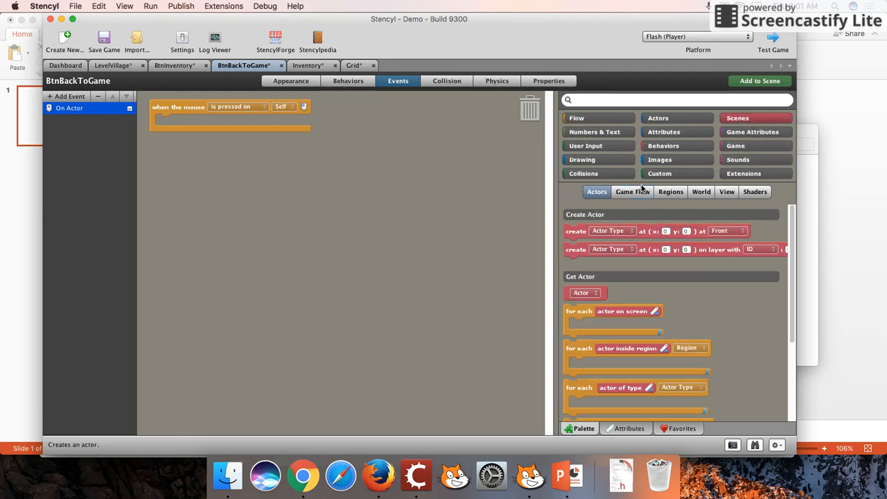
pyautogui.click(632, 191)
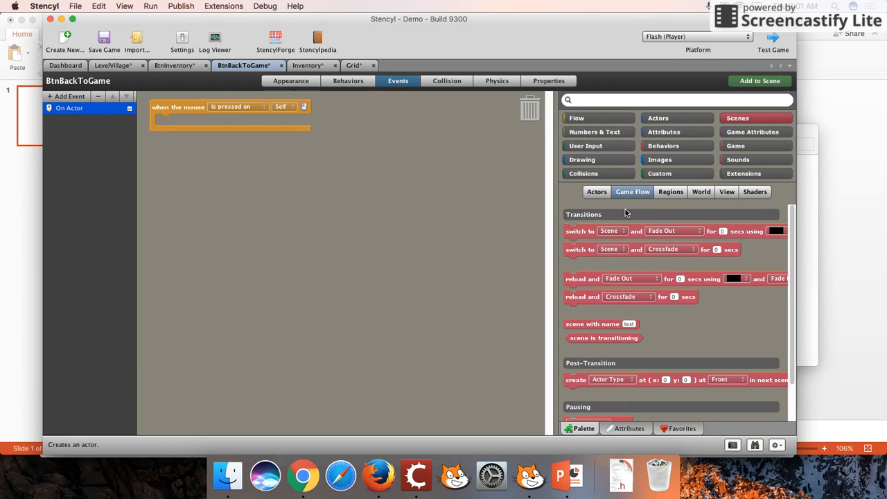
pyautogui.moveTo(671, 249); pyautogui.dragTo(319, 161)
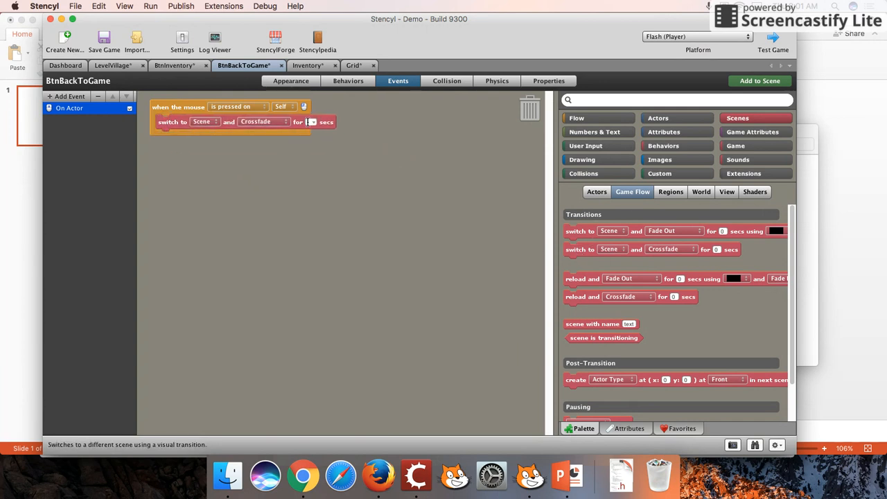
pyautogui.click(201, 122)
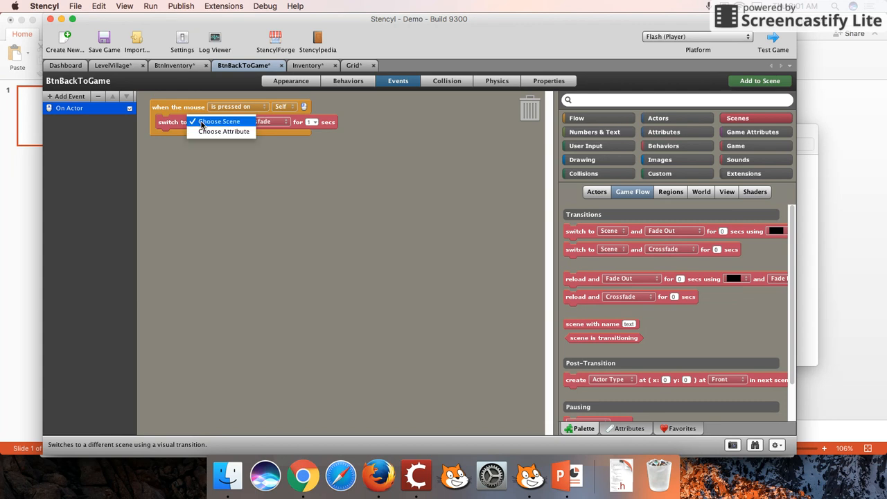
pyautogui.click(219, 122)
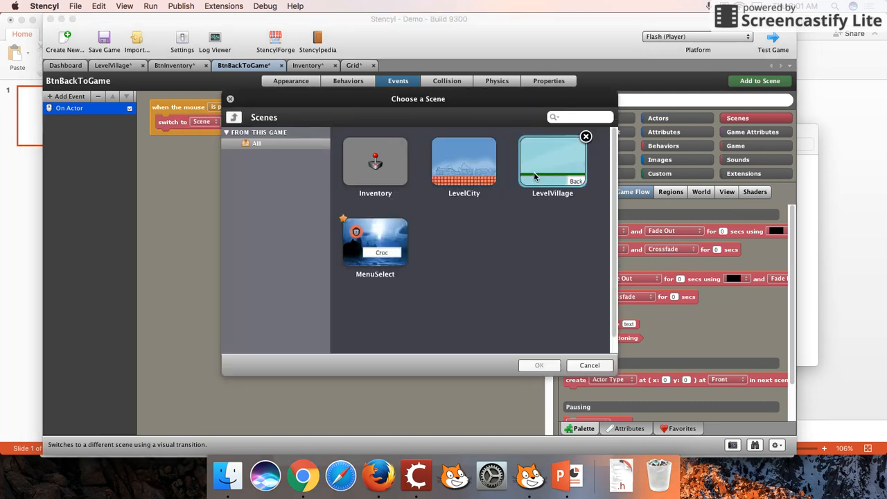
pyautogui.click(538, 366)
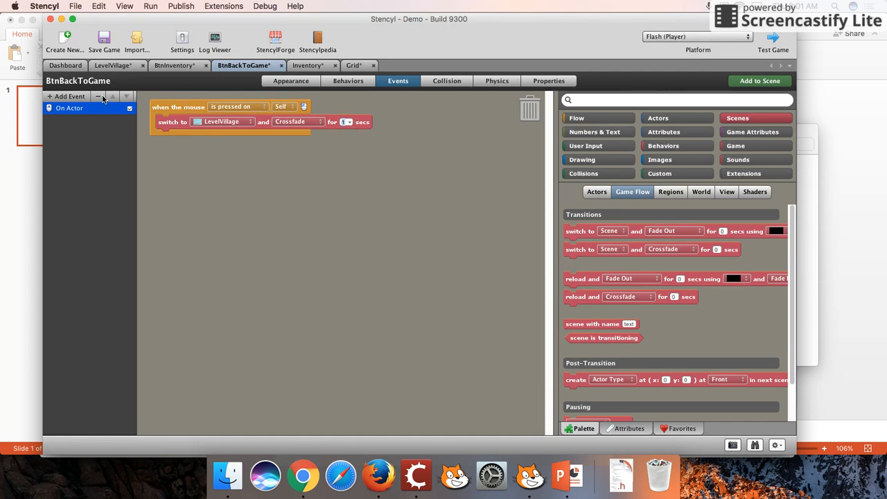
pyautogui.click(174, 65)
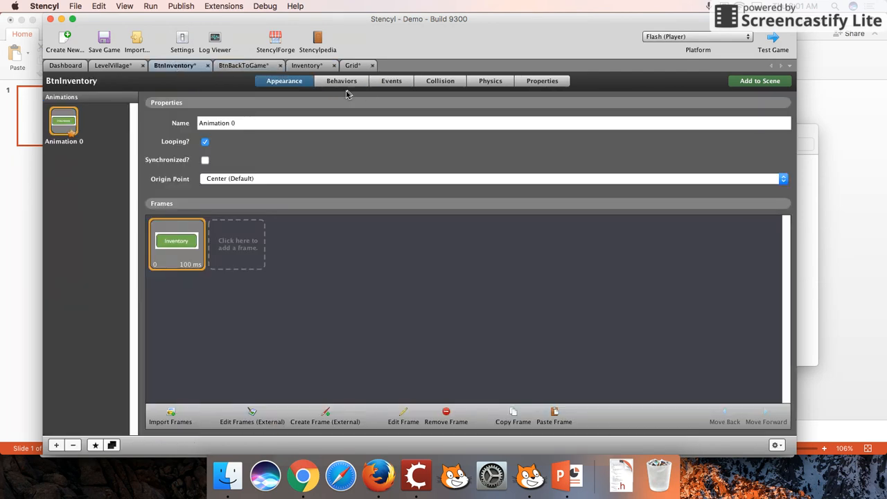
# Step: Add a mouse event to BtnInventory that fires when the button itself is pressed
pyautogui.click(391, 80)
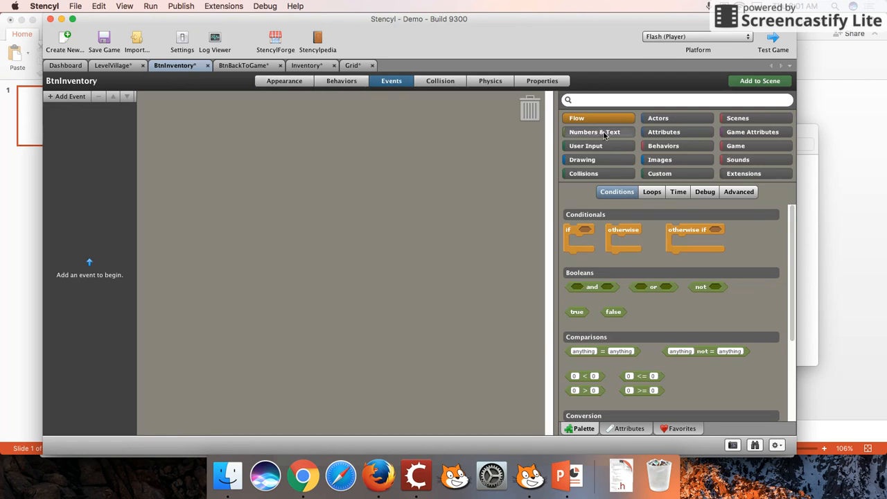
pyautogui.click(70, 97)
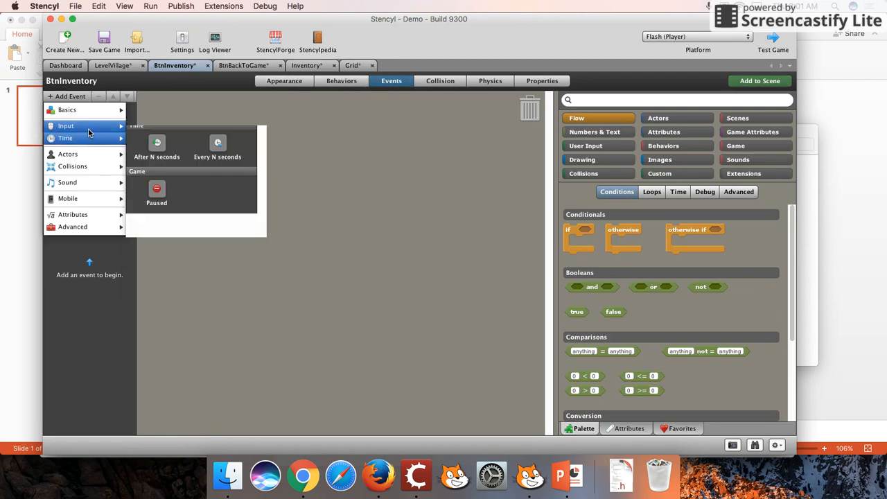
pyautogui.click(67, 137)
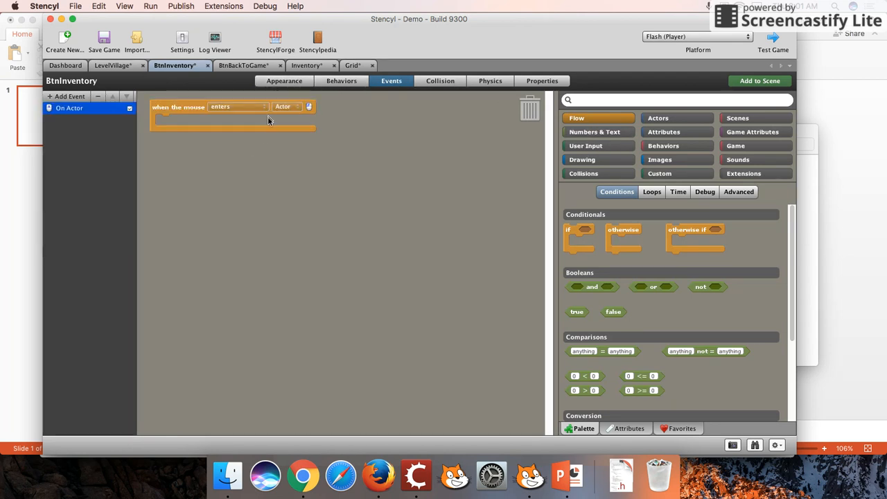
pyautogui.click(238, 106)
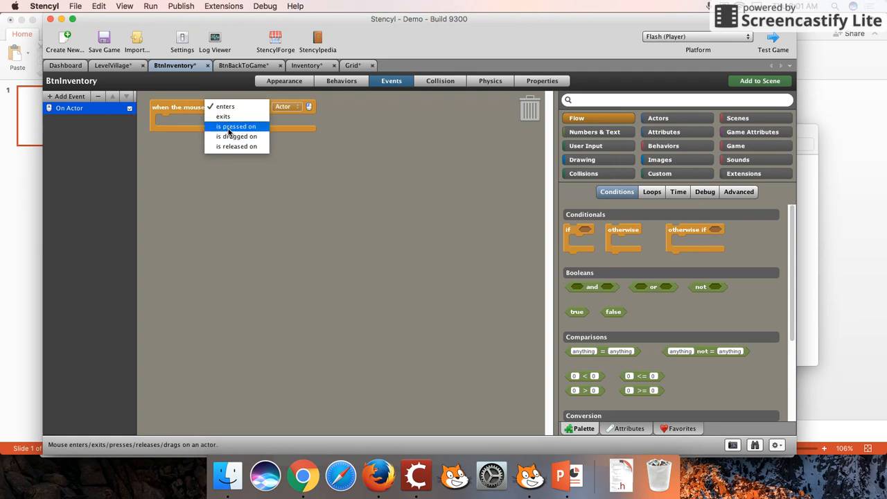
pyautogui.click(236, 126)
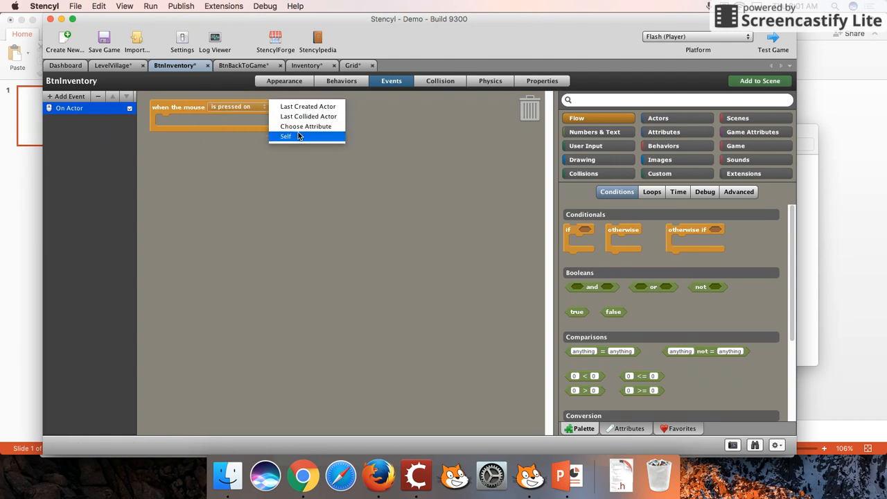
pyautogui.click(286, 136)
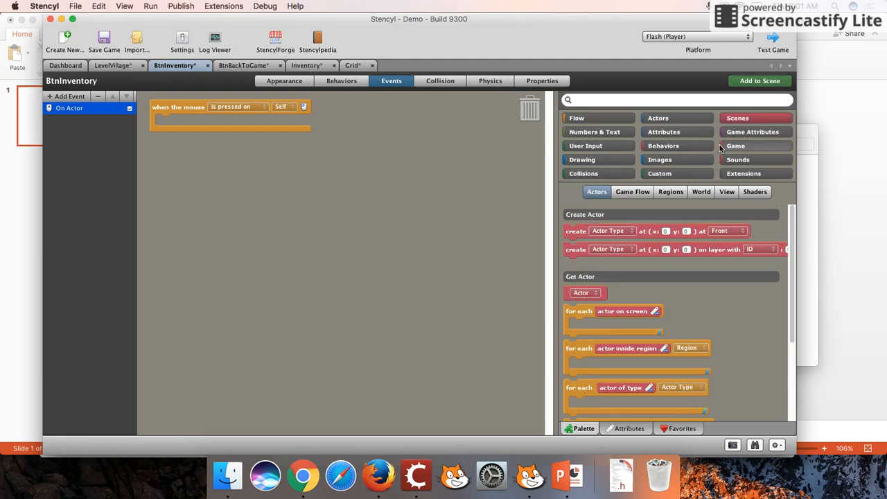
# Step: Make the press switch to the Inventory scene with a crossfade, confirming Inventory as destination
pyautogui.click(632, 191)
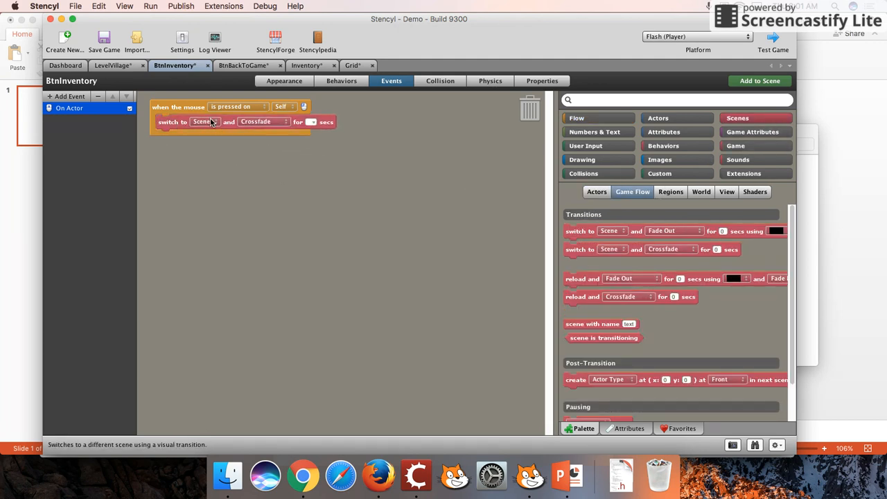
pyautogui.click(202, 122)
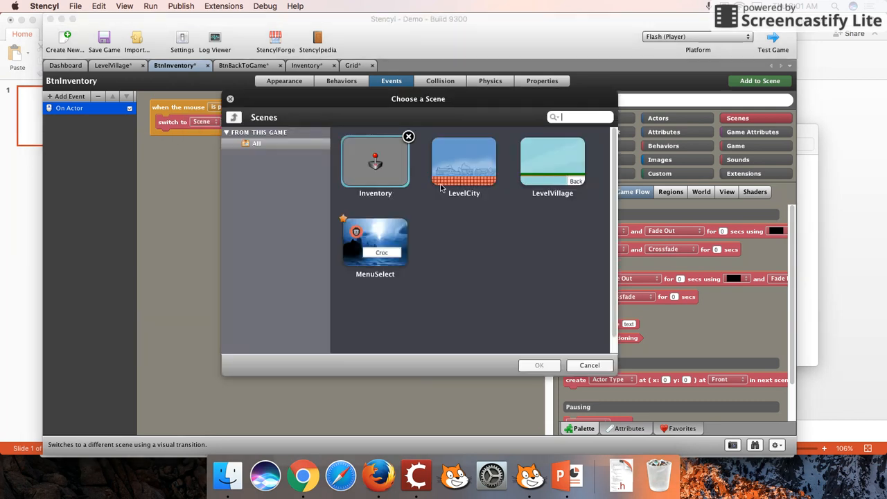
pyautogui.click(374, 166)
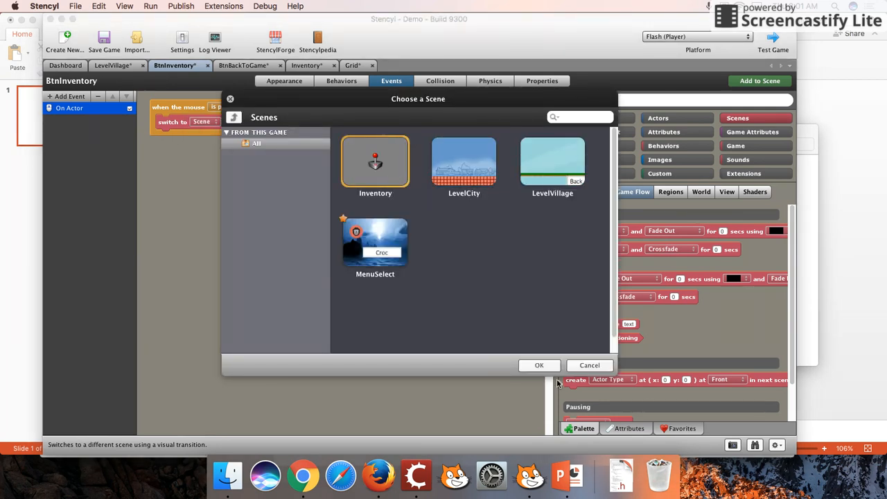
pyautogui.click(538, 366)
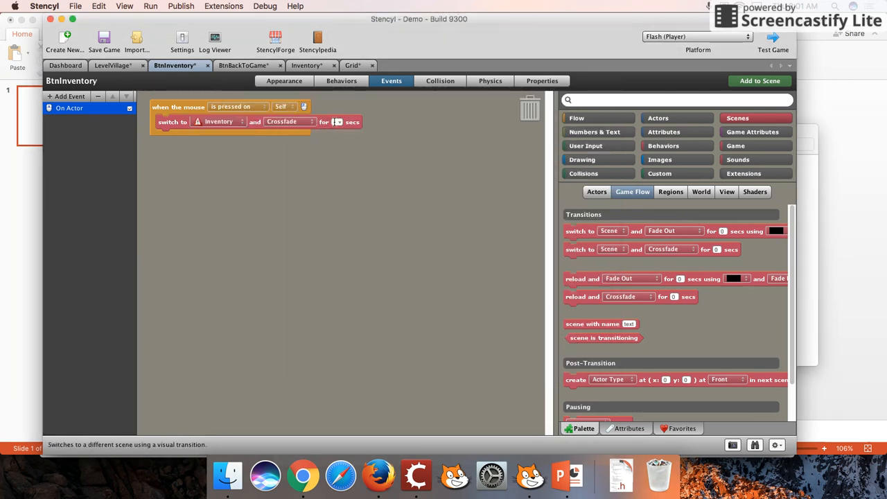
pyautogui.click(219, 122)
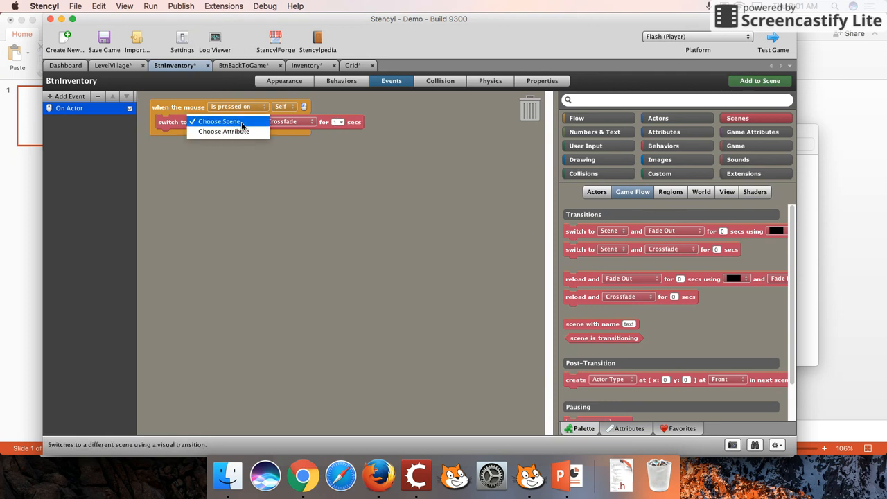
pyautogui.click(219, 122)
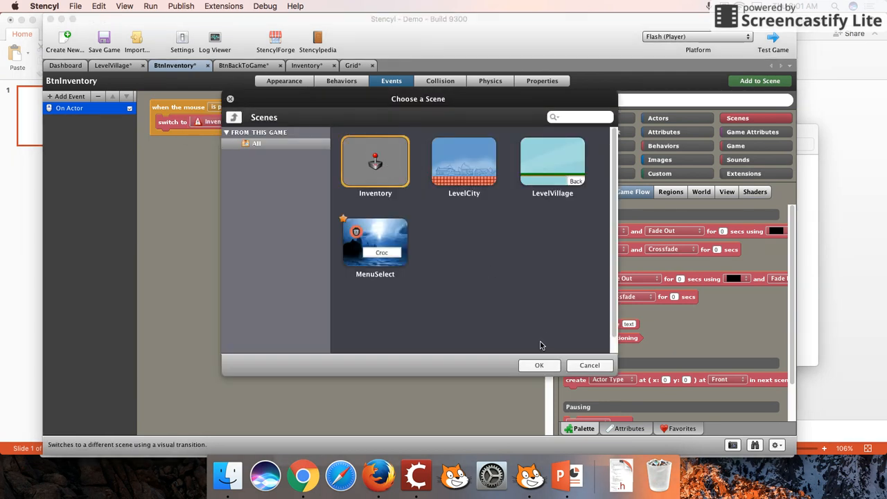
pyautogui.click(539, 366)
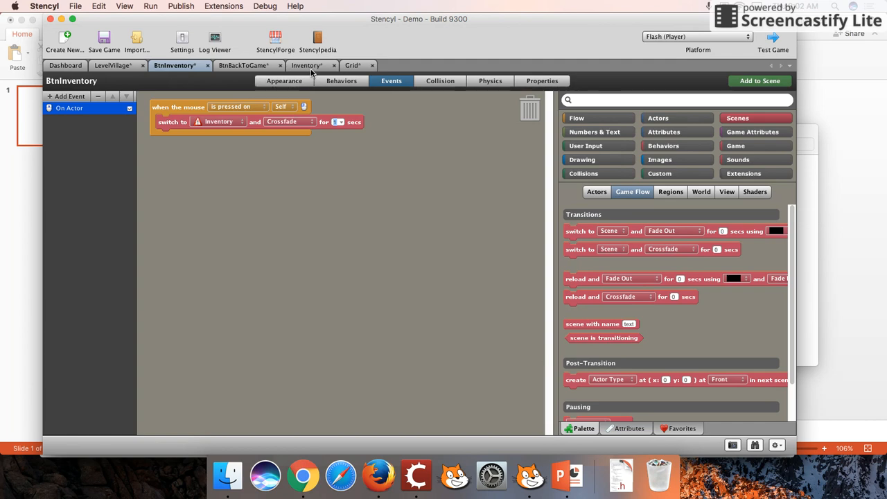
pyautogui.click(305, 65)
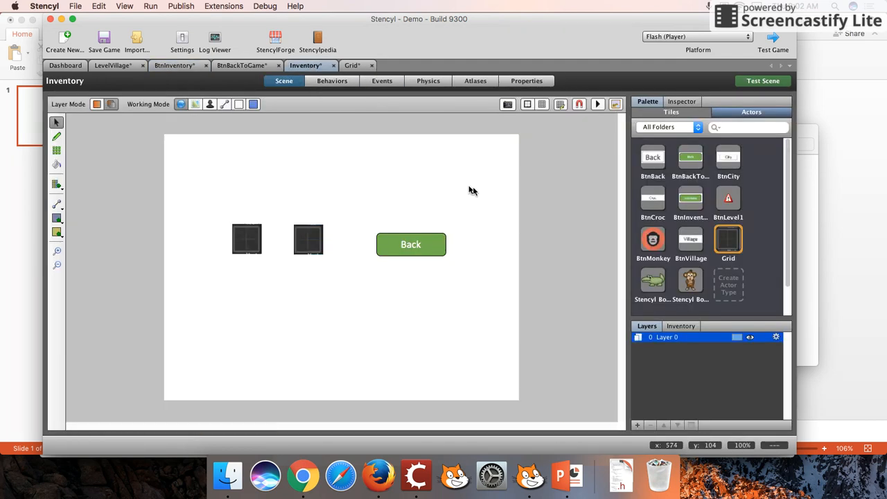
pyautogui.click(175, 65)
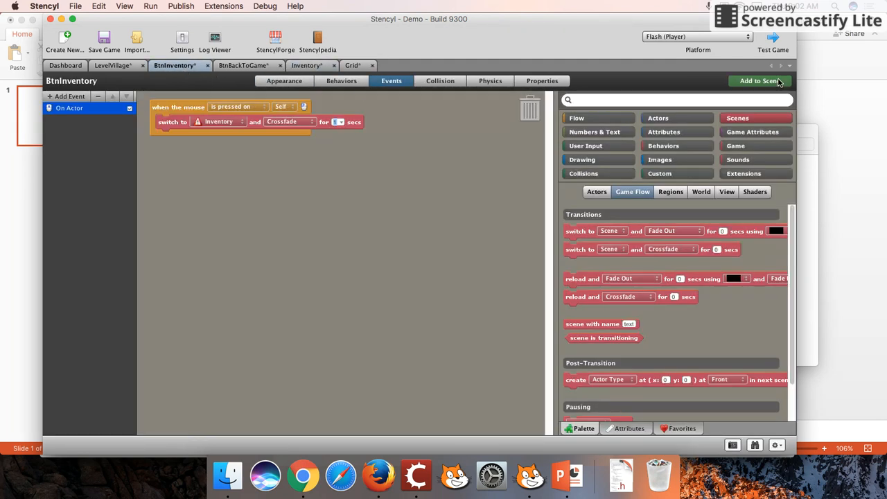
pyautogui.click(104, 39)
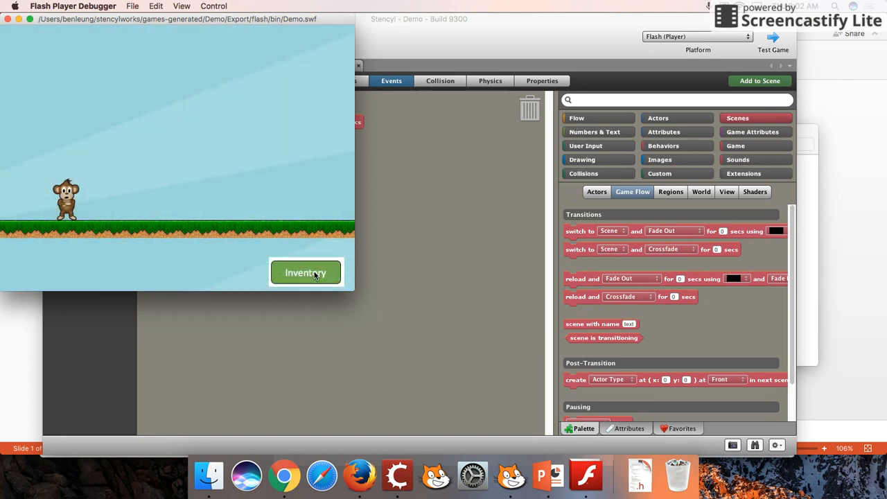
# Step: Use the in-game Inventory and Back buttons twice to verify switching between village and inventory
pyautogui.click(305, 272)
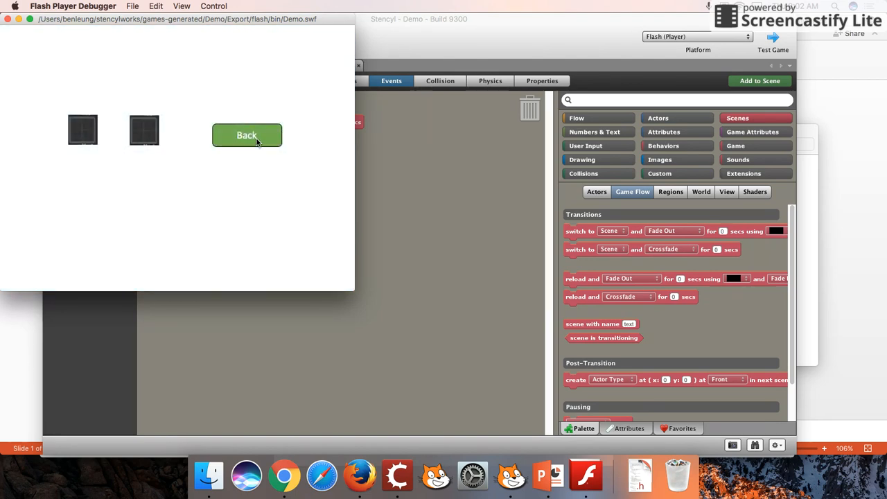
pyautogui.click(247, 135)
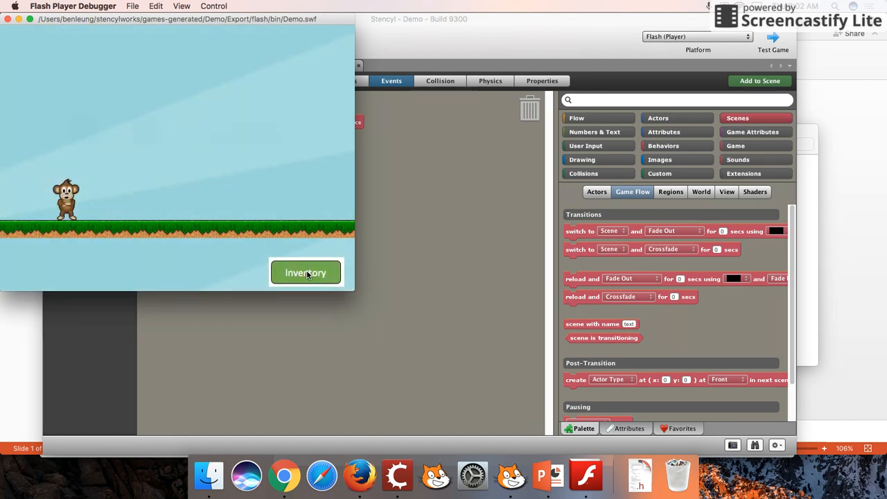
pyautogui.click(305, 272)
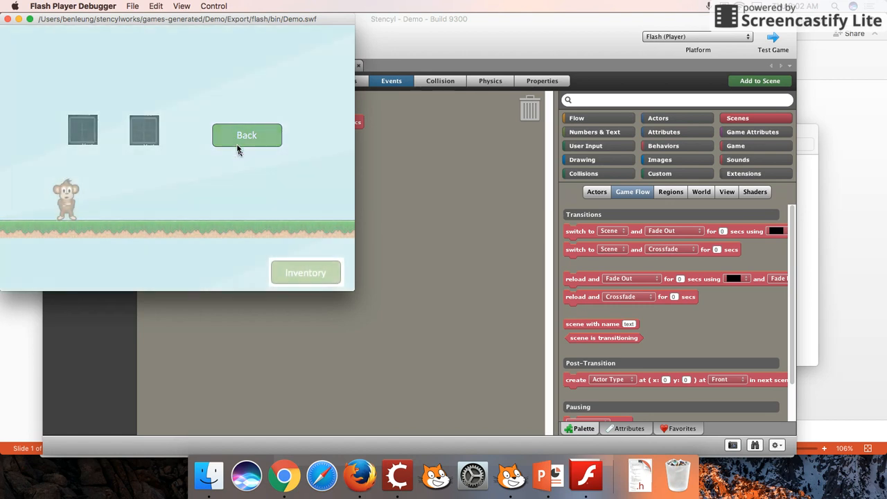
pyautogui.click(246, 134)
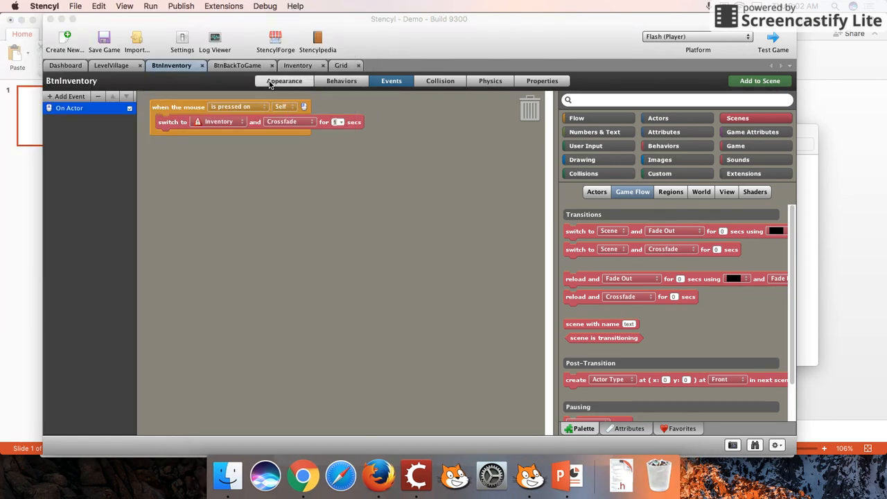
# Step: Browse StencylForge's downloadable actor types from the LevelVillage scene
pyautogui.click(236, 66)
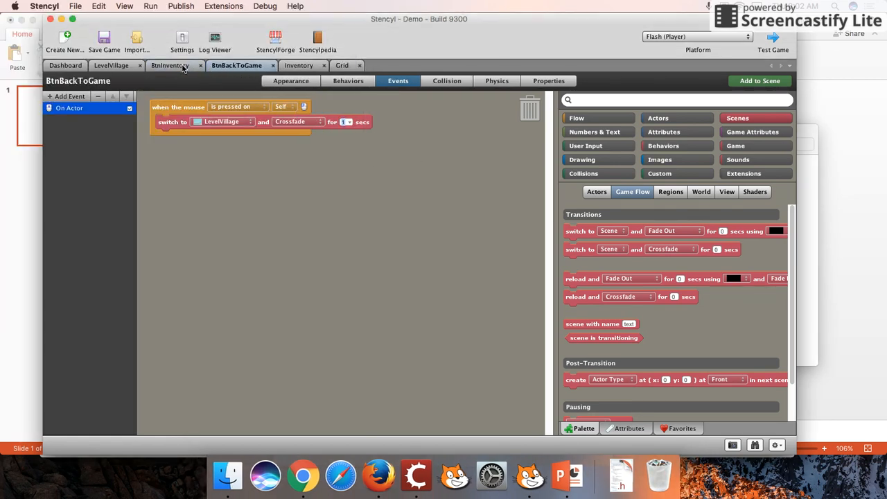
pyautogui.click(111, 65)
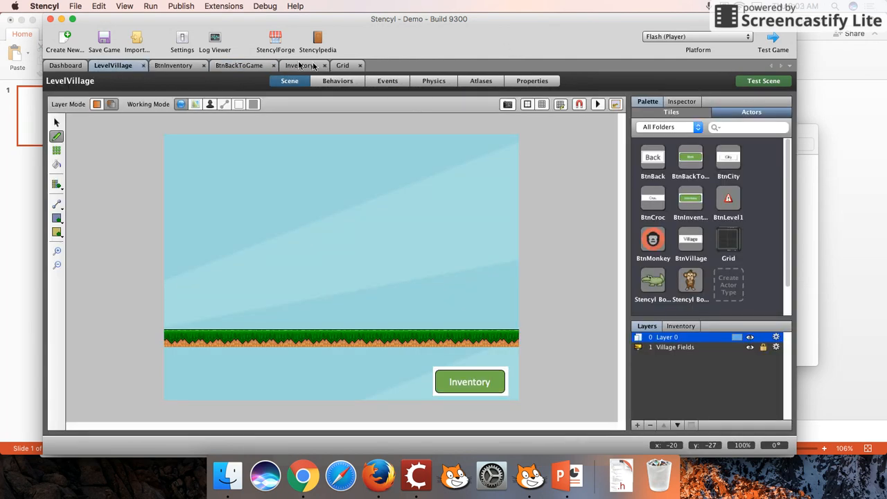
pyautogui.click(274, 41)
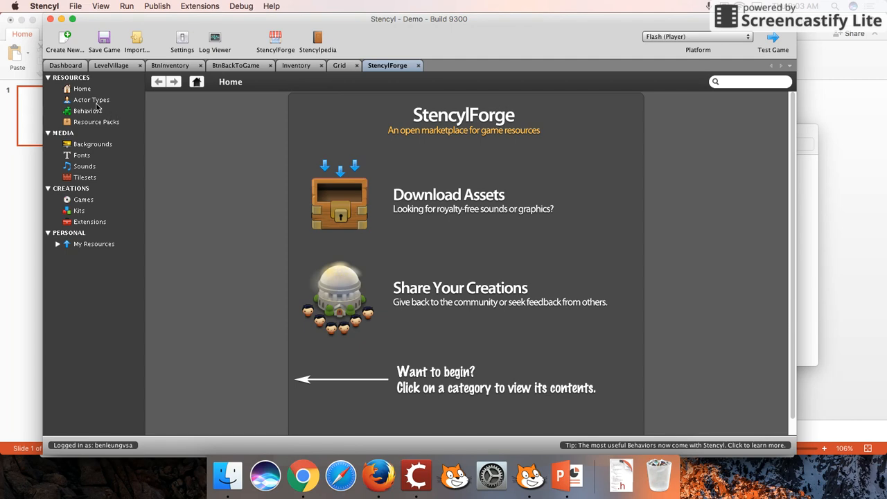
pyautogui.click(92, 100)
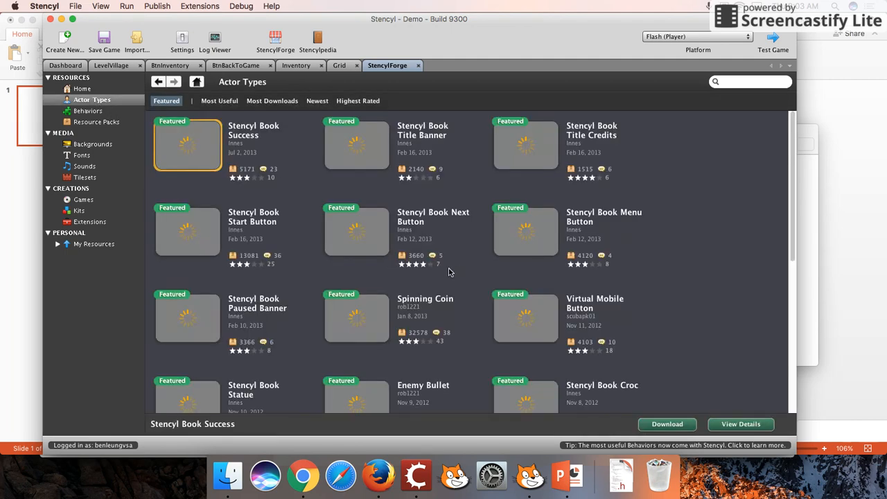
# Step: Download the Enemy Bullet actor type into the game and return to LevelVillage
pyautogui.scroll(-3)
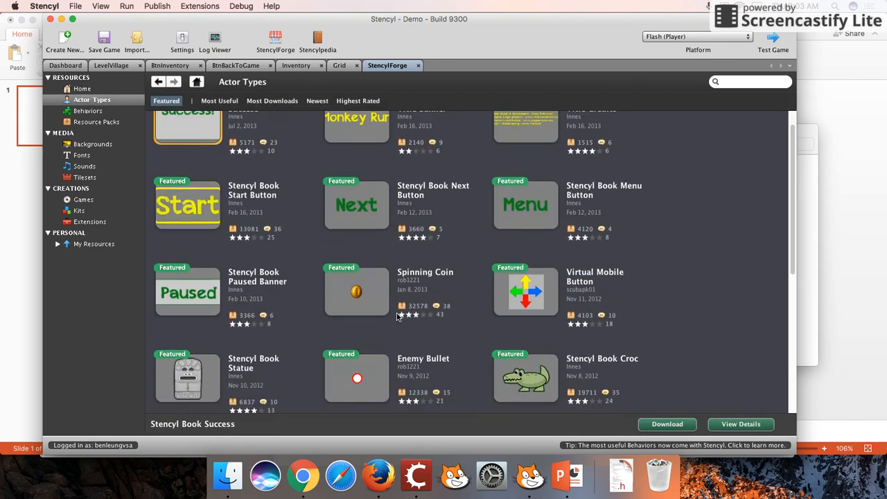
pyautogui.click(357, 349)
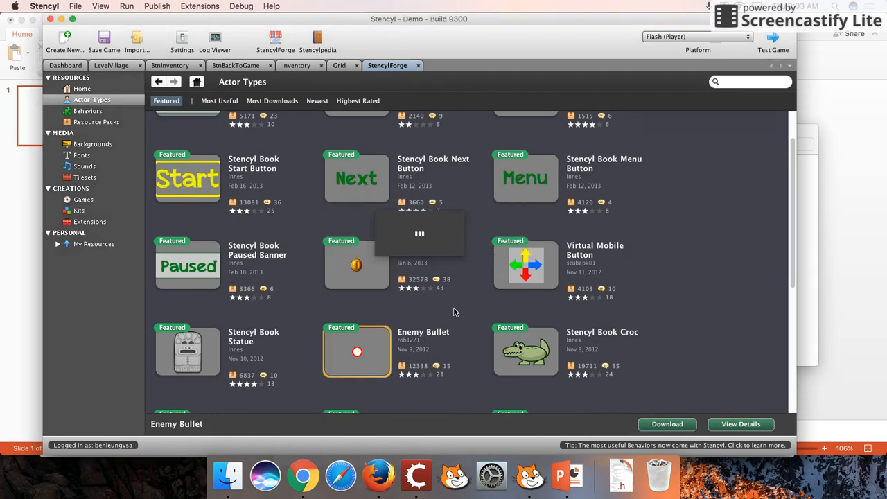
pyautogui.click(667, 424)
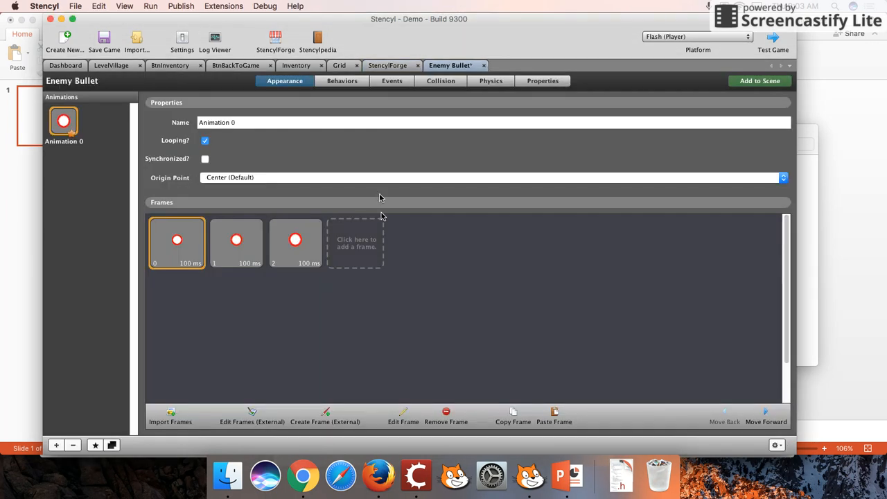
pyautogui.click(112, 65)
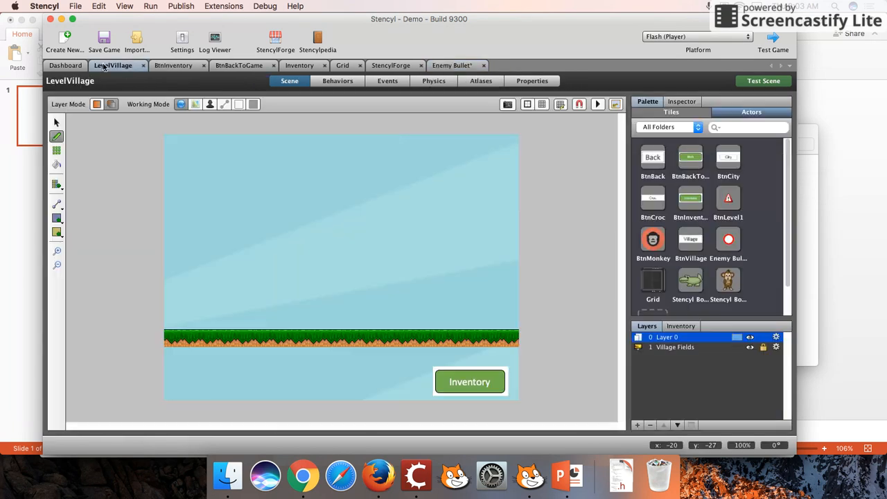
# Step: Download the Spinning Coin actor type from StencylForge, dismissing the unexpected-problem message
pyautogui.click(65, 65)
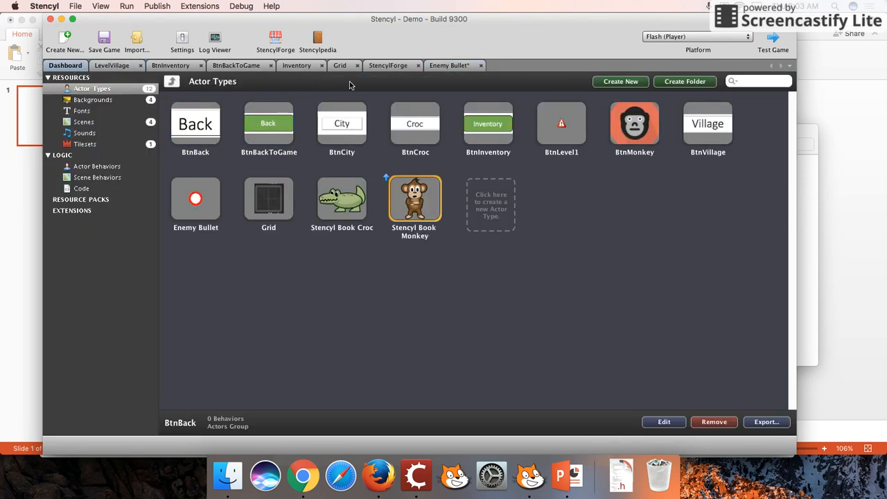
pyautogui.click(387, 65)
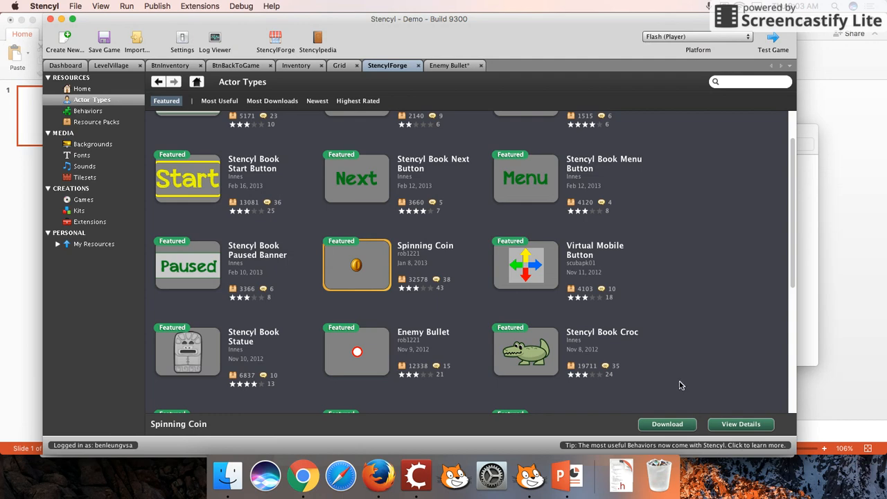
pyautogui.click(665, 424)
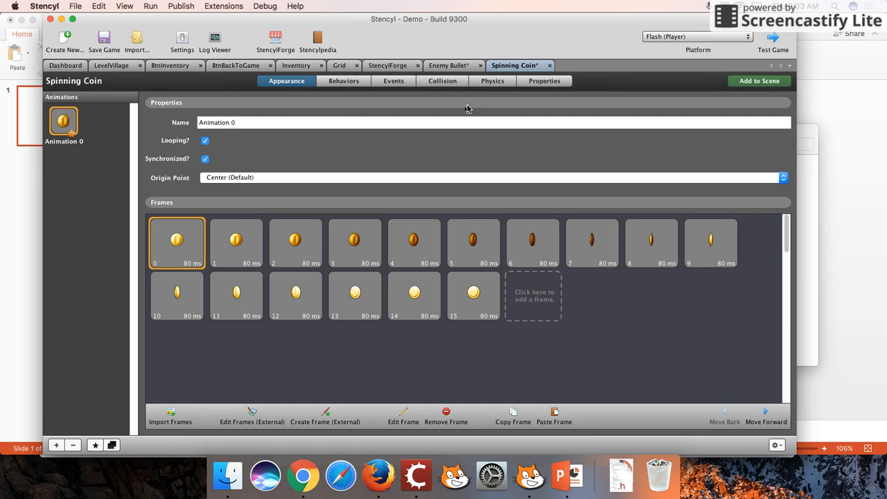
pyautogui.moveTo(470, 83)
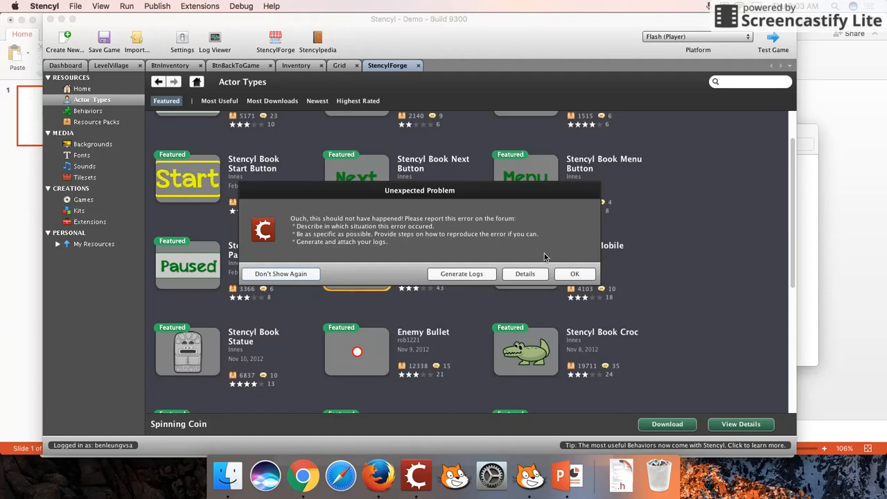
pyautogui.click(574, 273)
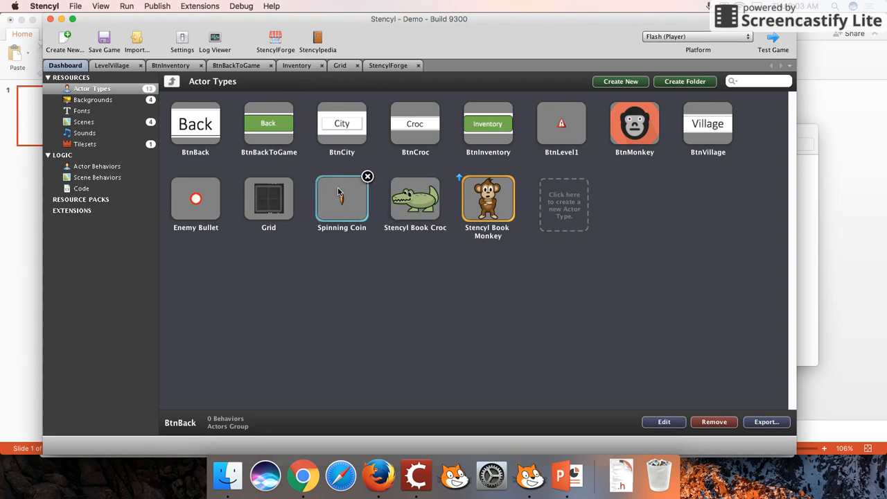
pyautogui.moveTo(505, 380)
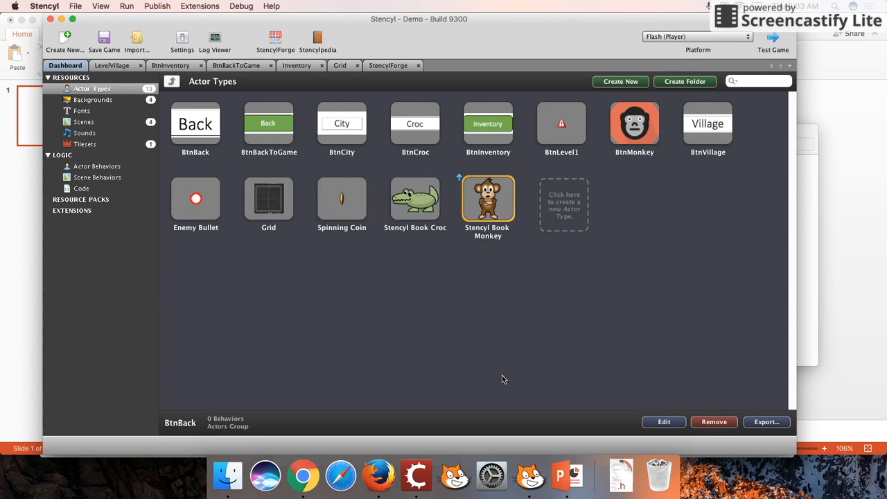